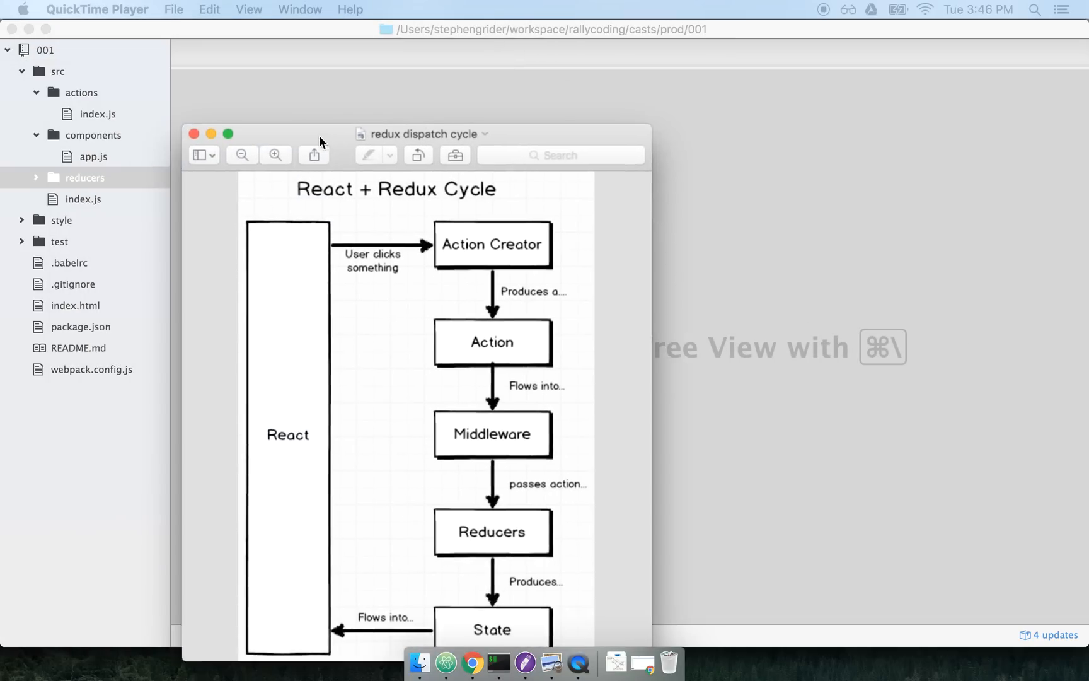
# Step: Fill the screen with the diagram and outline the 'User clicks something' arrow
pyautogui.click(228, 133)
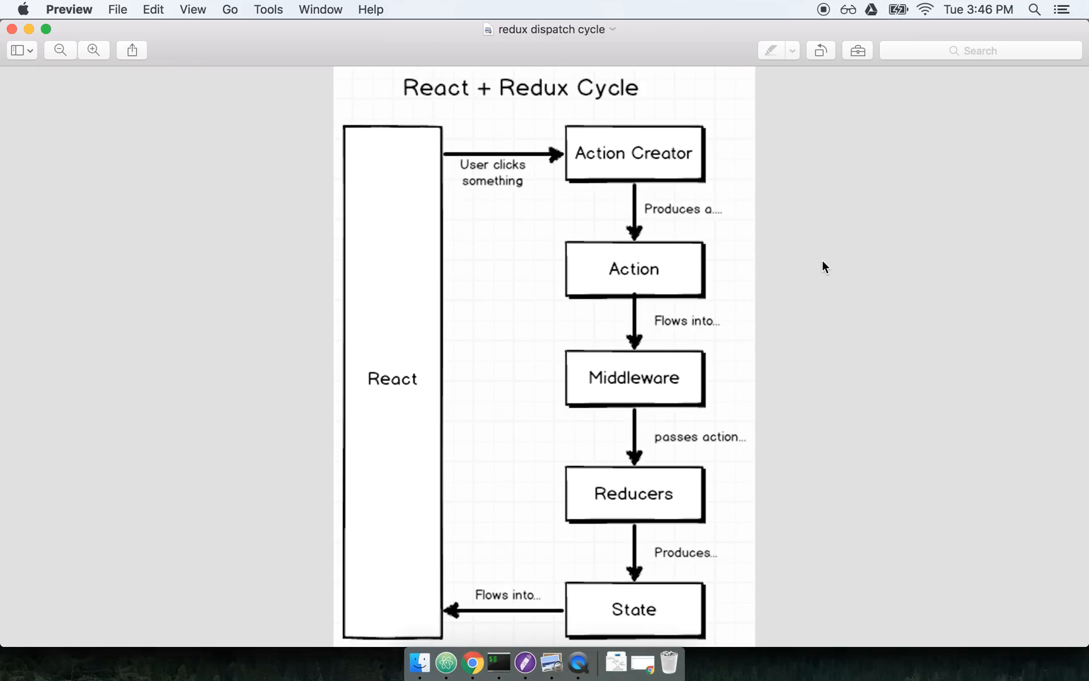
pyautogui.moveTo(731, 255)
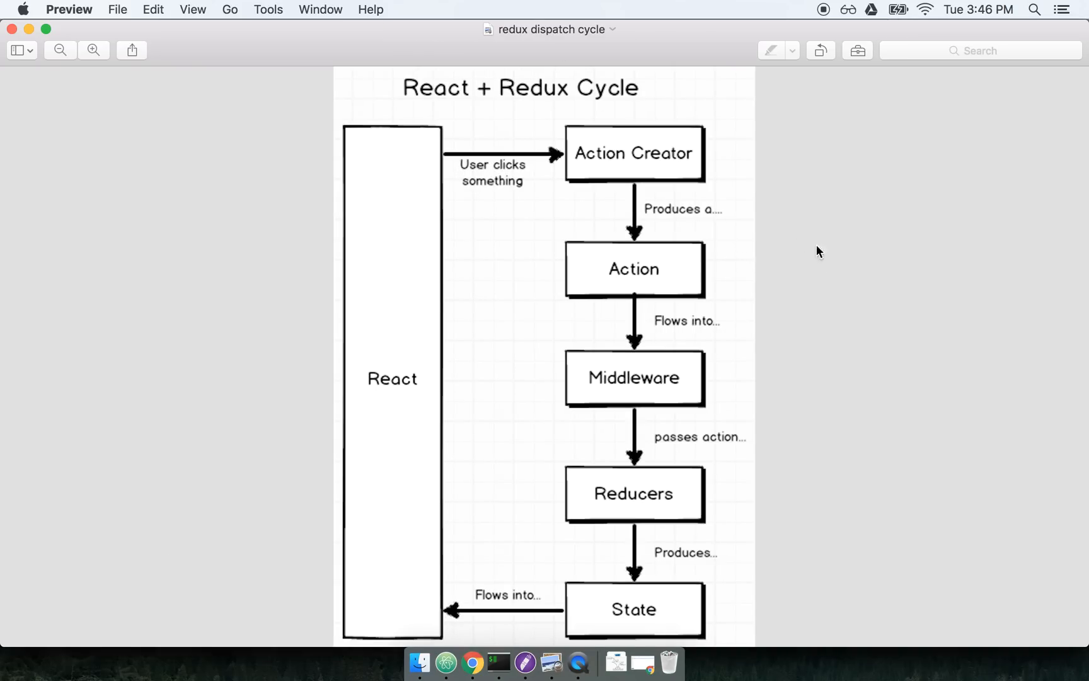
pyautogui.moveTo(547, 127)
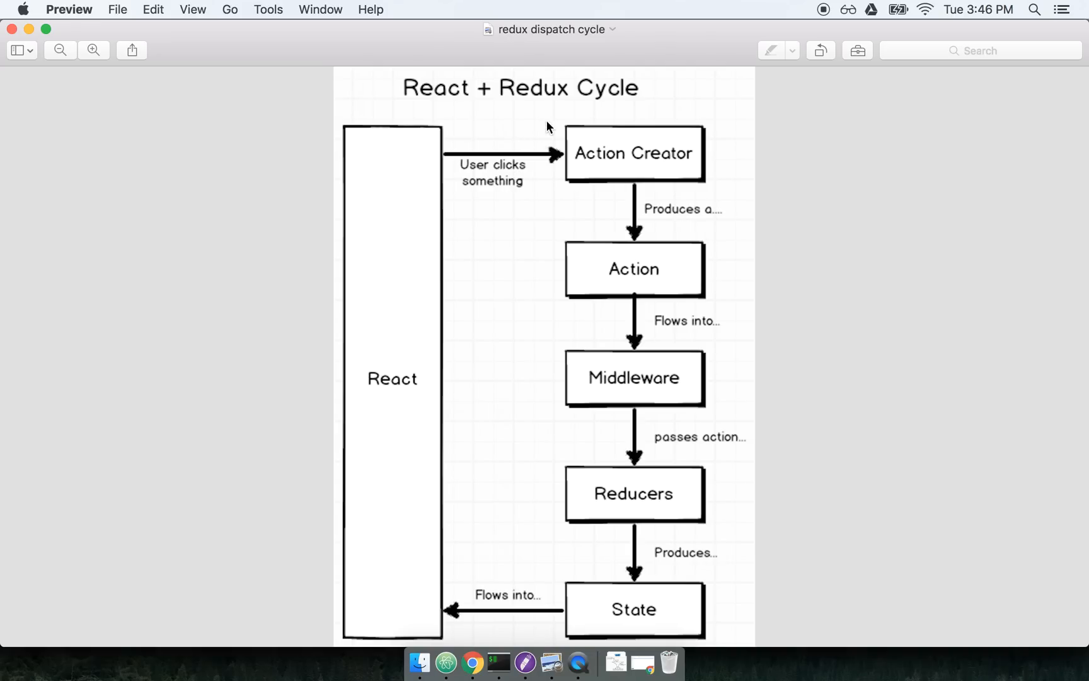
pyautogui.moveTo(630, 182)
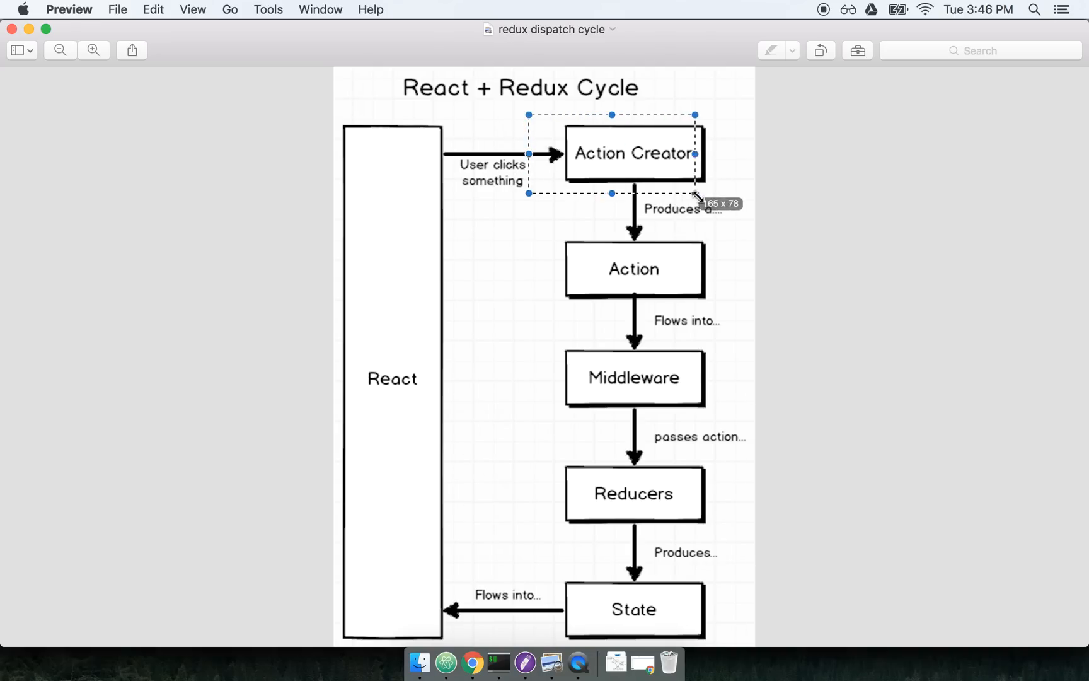
pyautogui.click(634, 270)
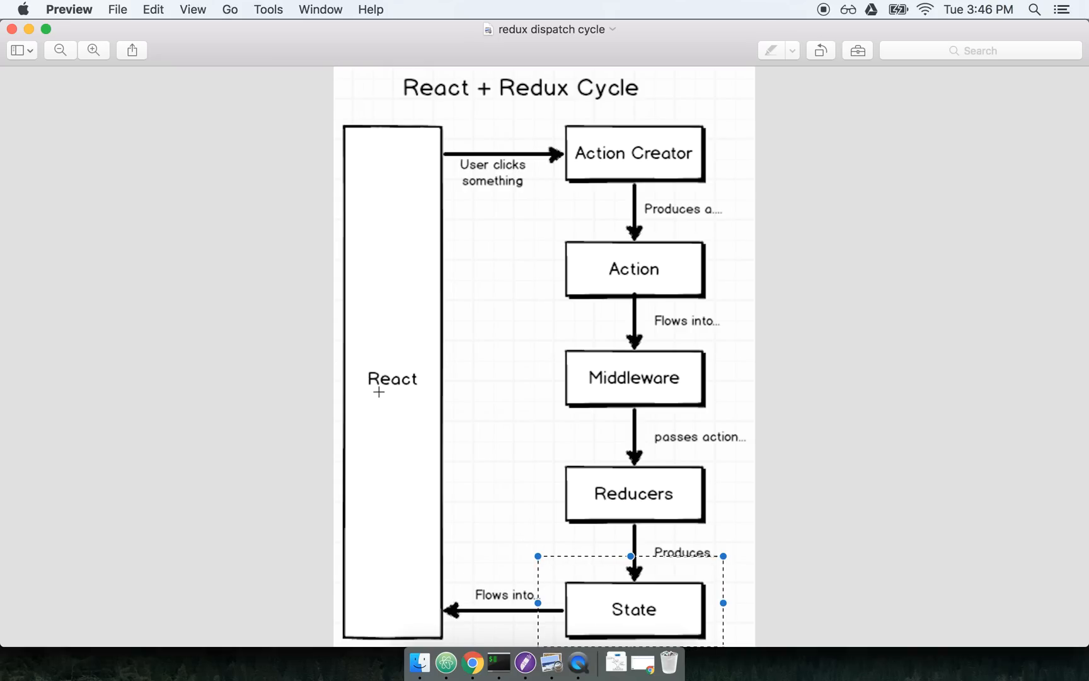
pyautogui.click(642, 280)
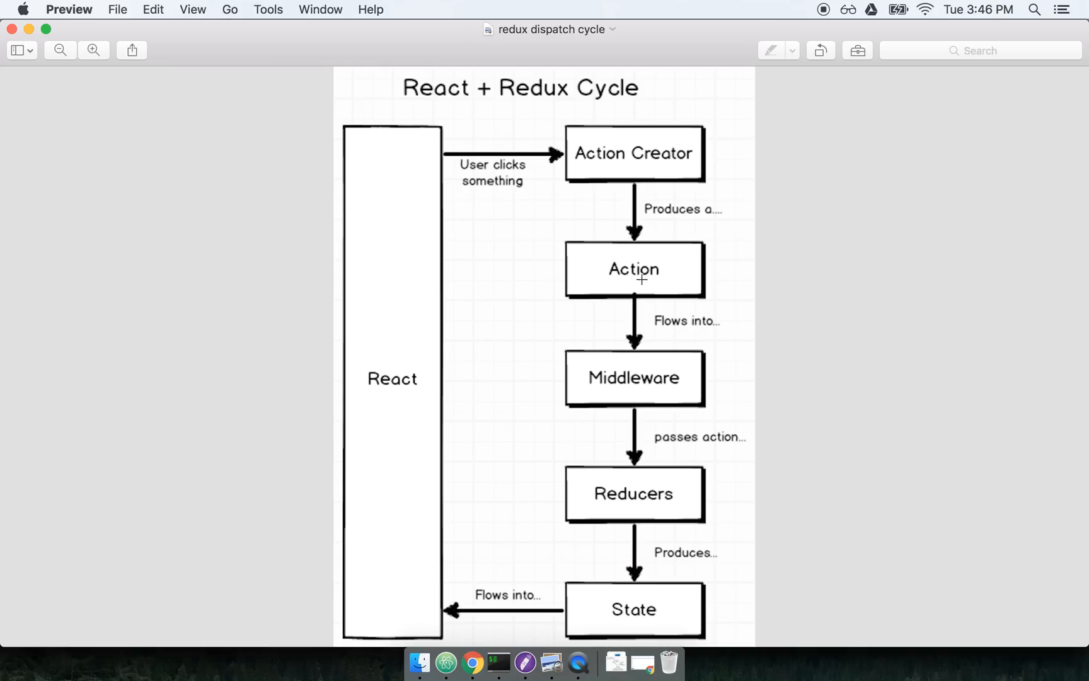
pyautogui.moveTo(415, 136); pyautogui.dragTo(544, 183)
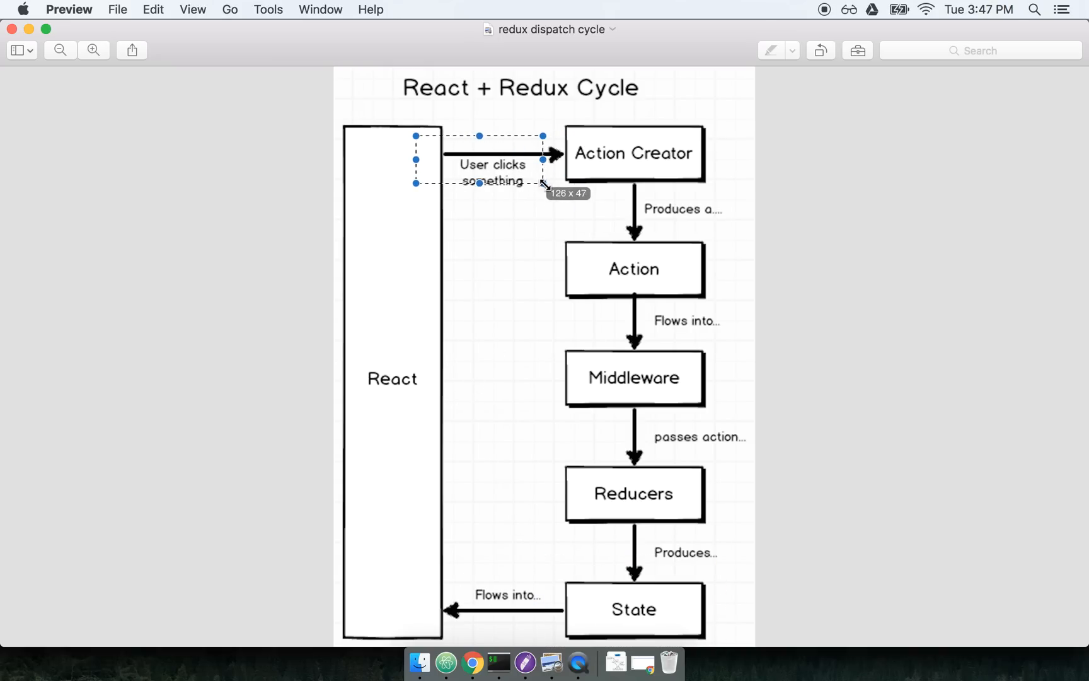
pyautogui.moveTo(543, 183); pyautogui.dragTo(563, 195)
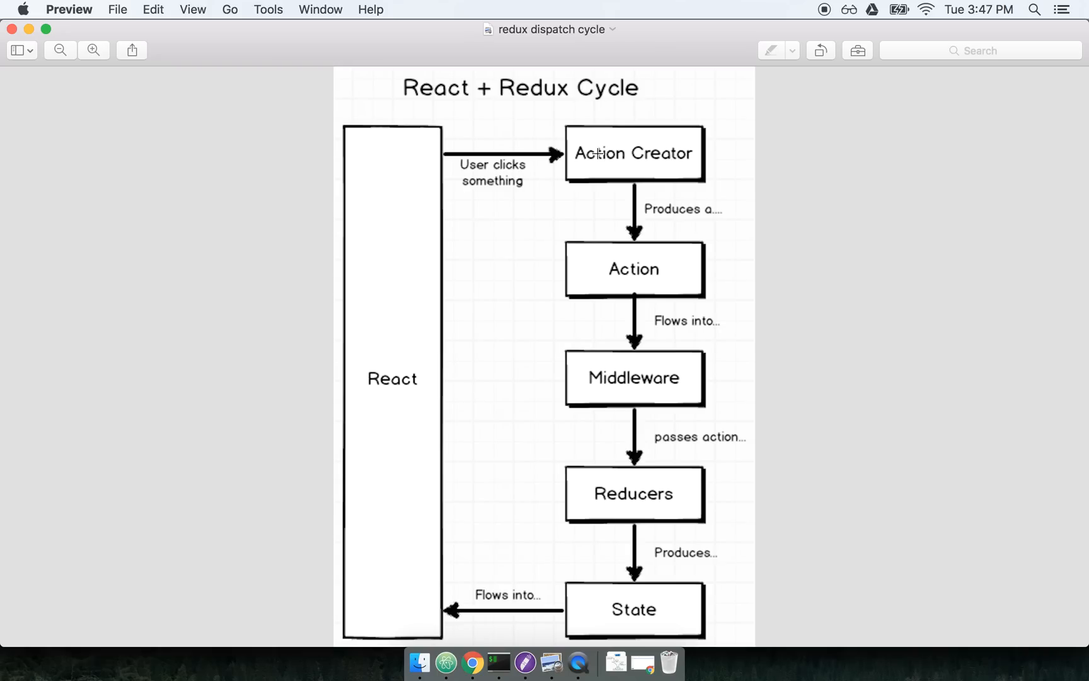
pyautogui.moveTo(645, 238)
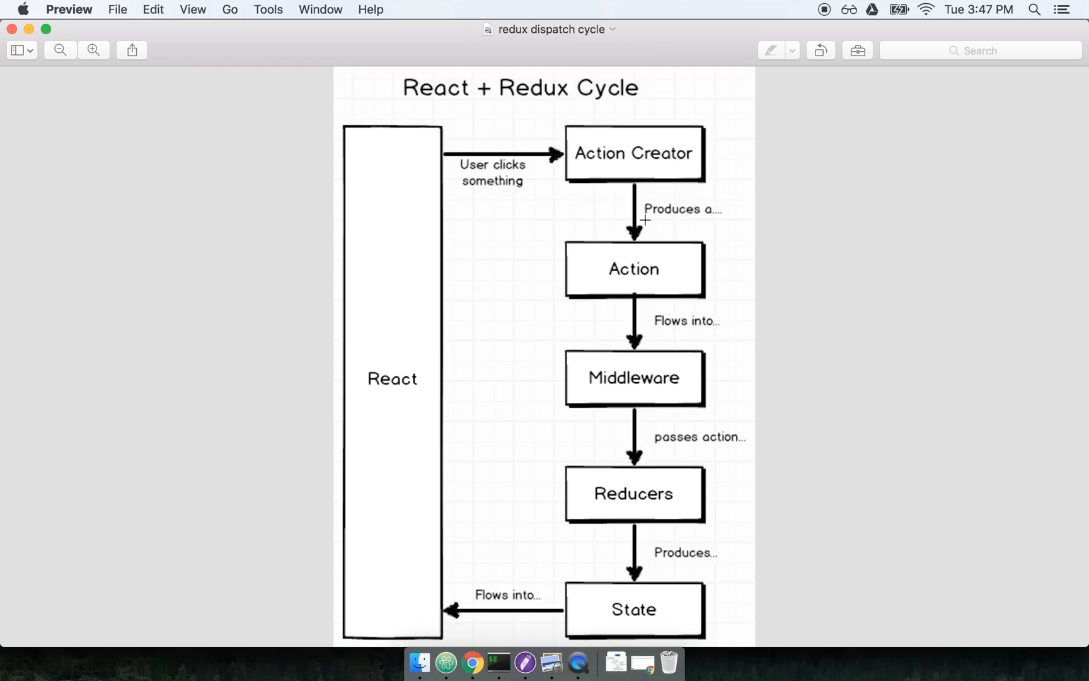
pyautogui.moveTo(640, 271)
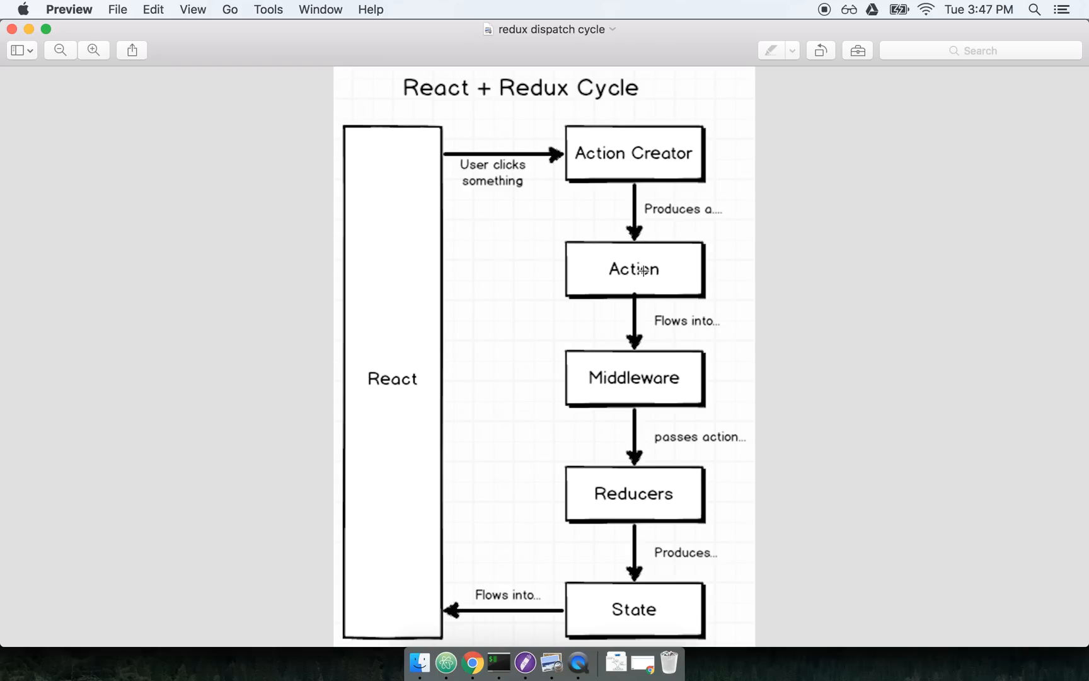
pyautogui.moveTo(634, 465)
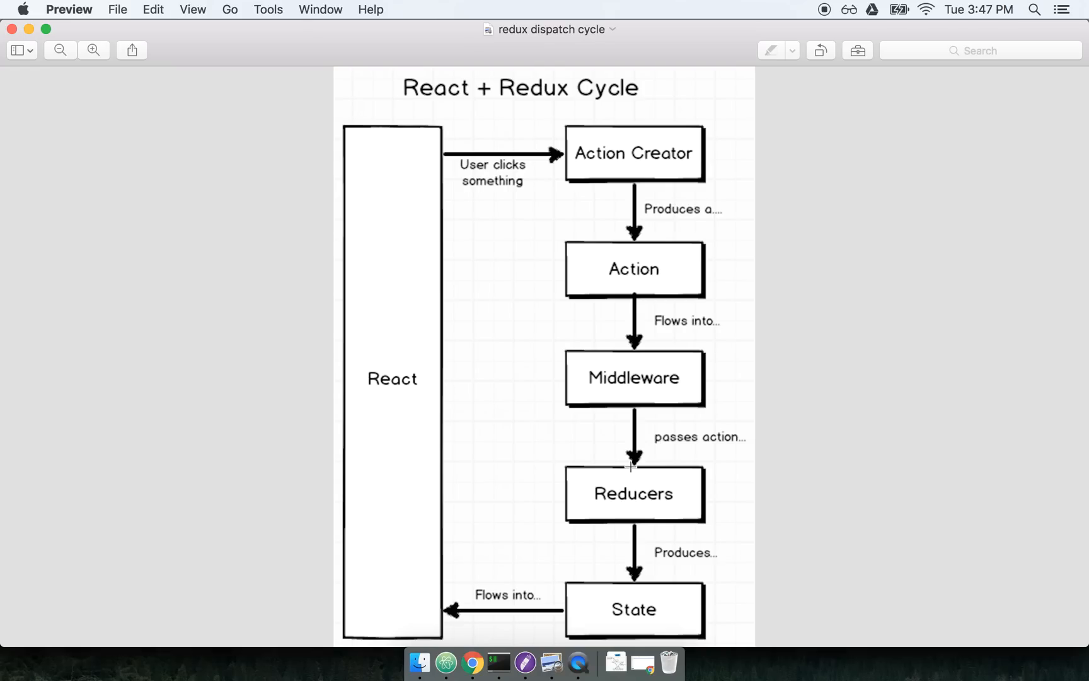
pyautogui.moveTo(736, 184)
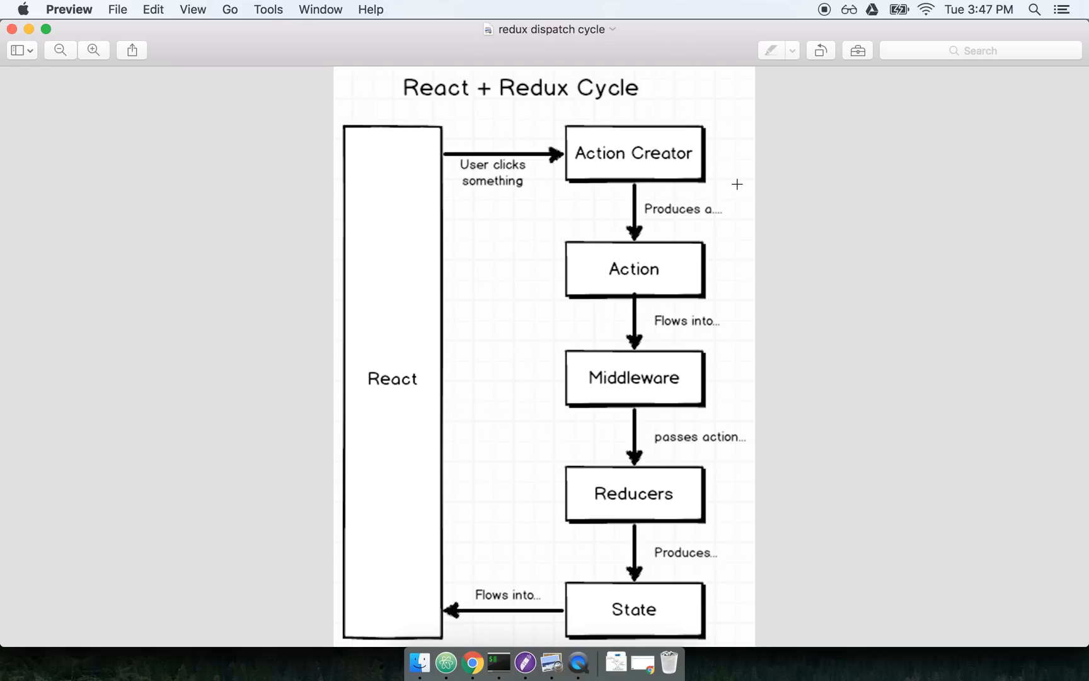
pyautogui.moveTo(660, 231)
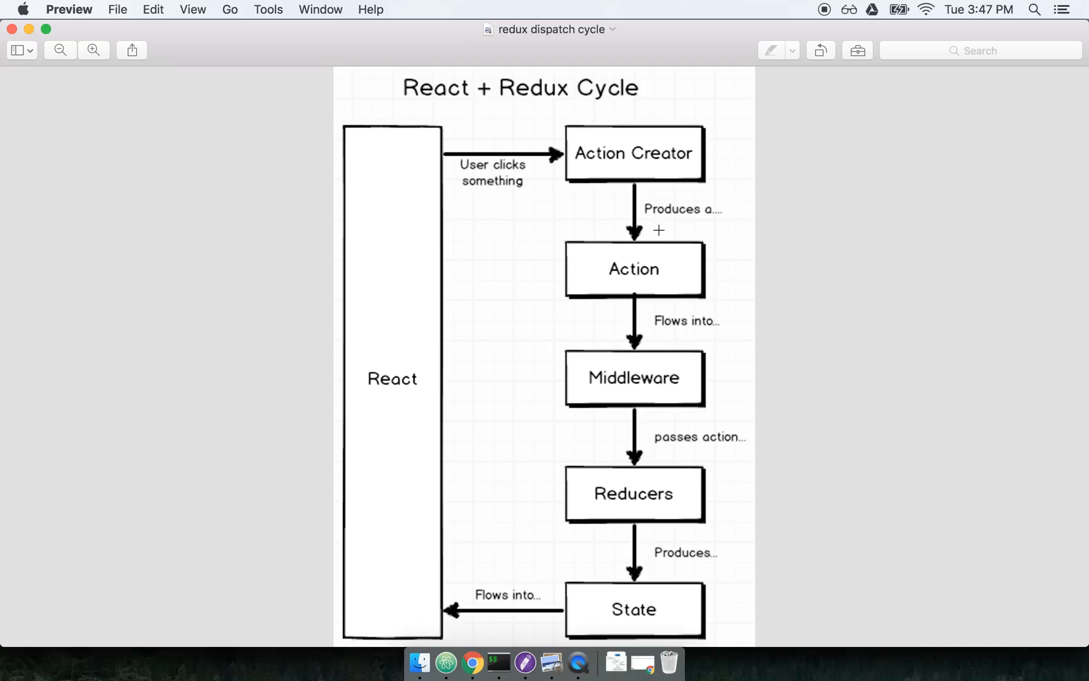
pyautogui.moveTo(623, 273)
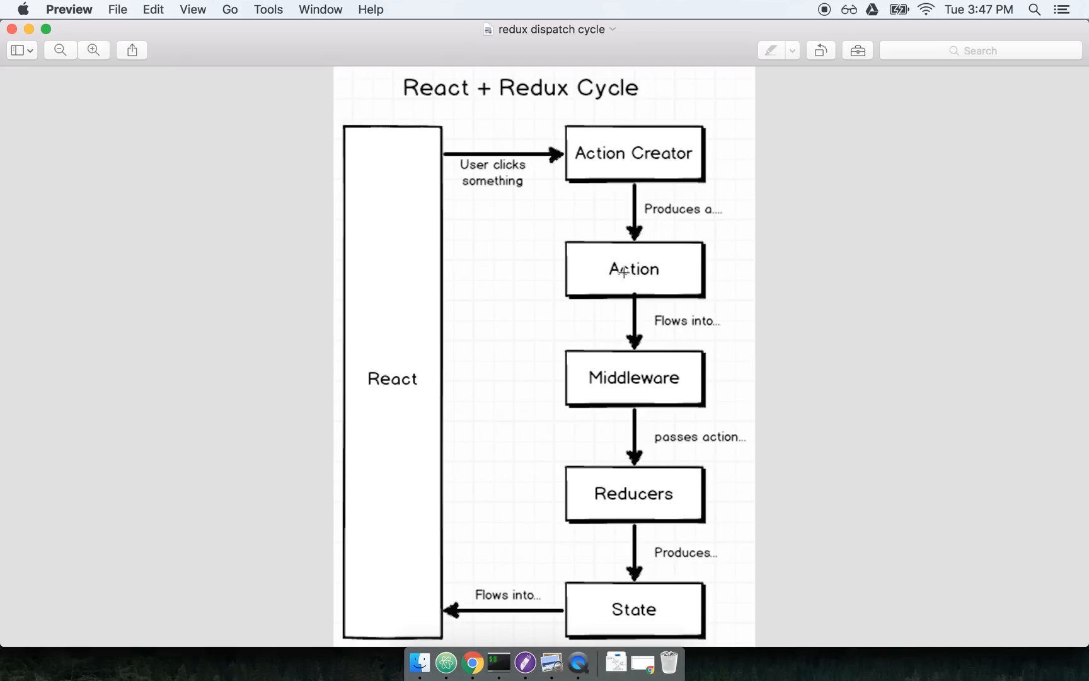
pyautogui.moveTo(651, 268)
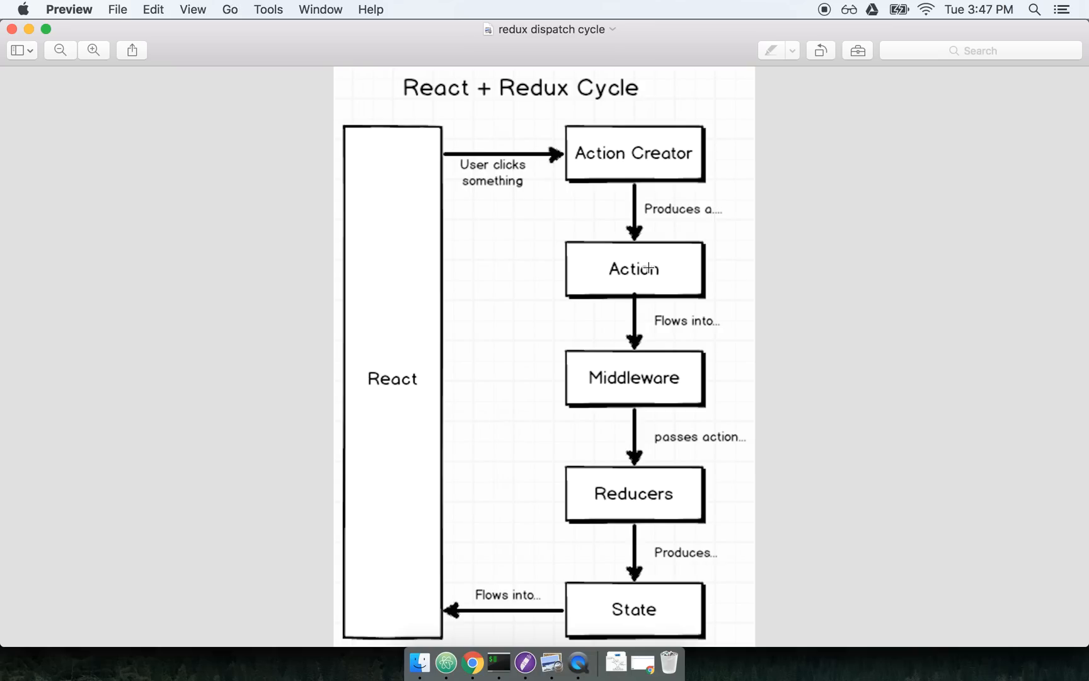
pyautogui.moveTo(581, 218)
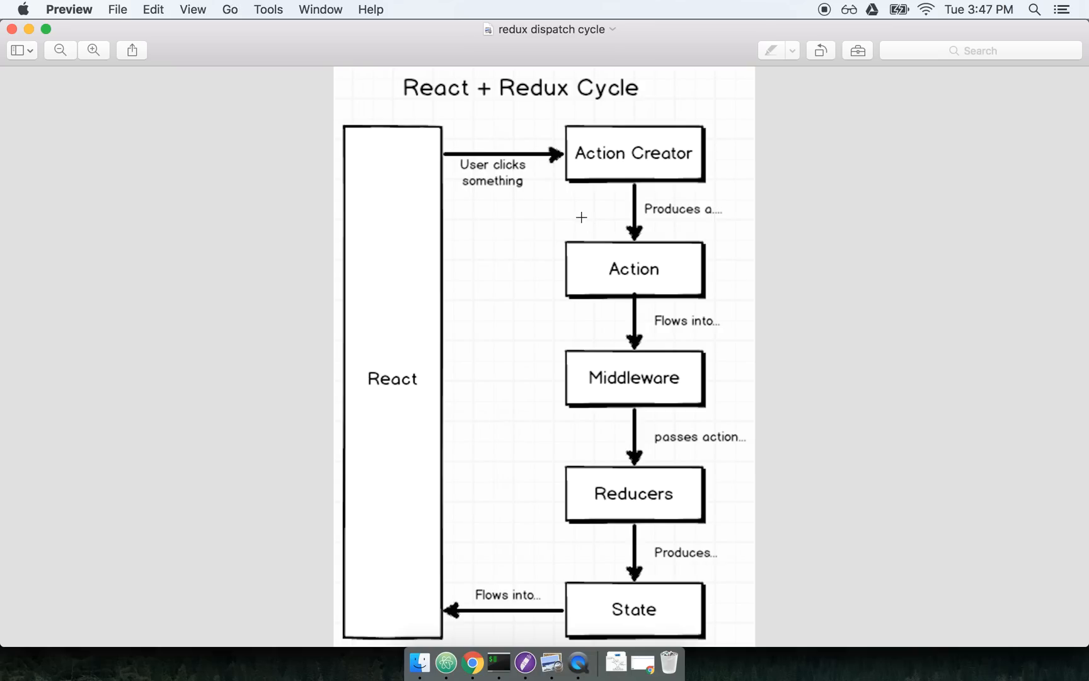
pyautogui.moveTo(640, 154)
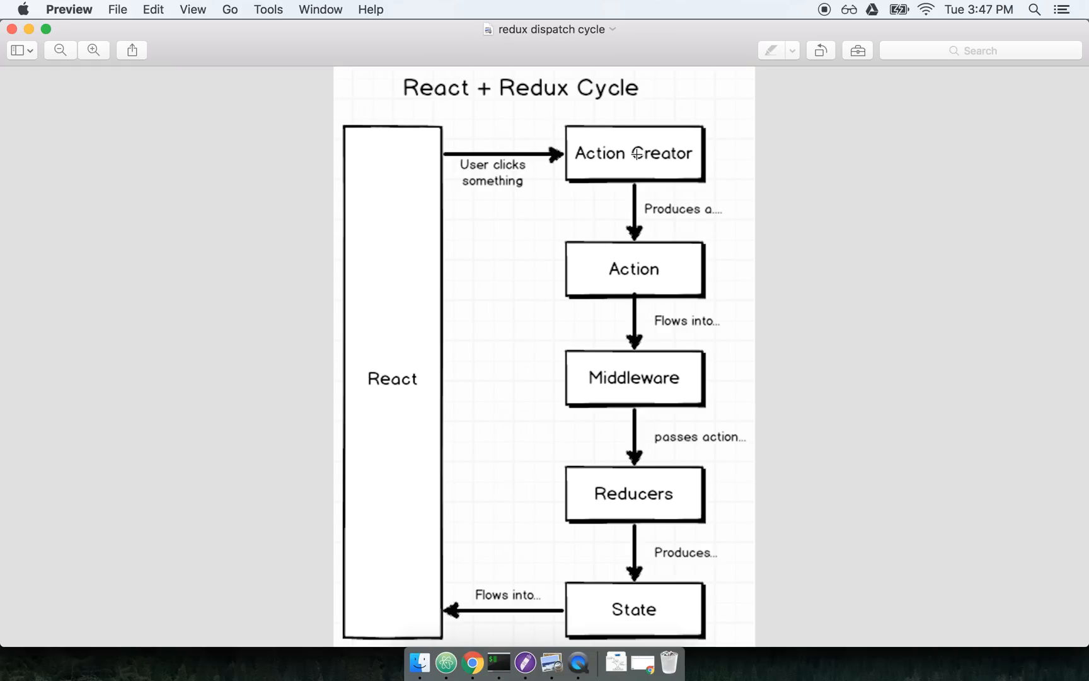
pyautogui.moveTo(647, 237)
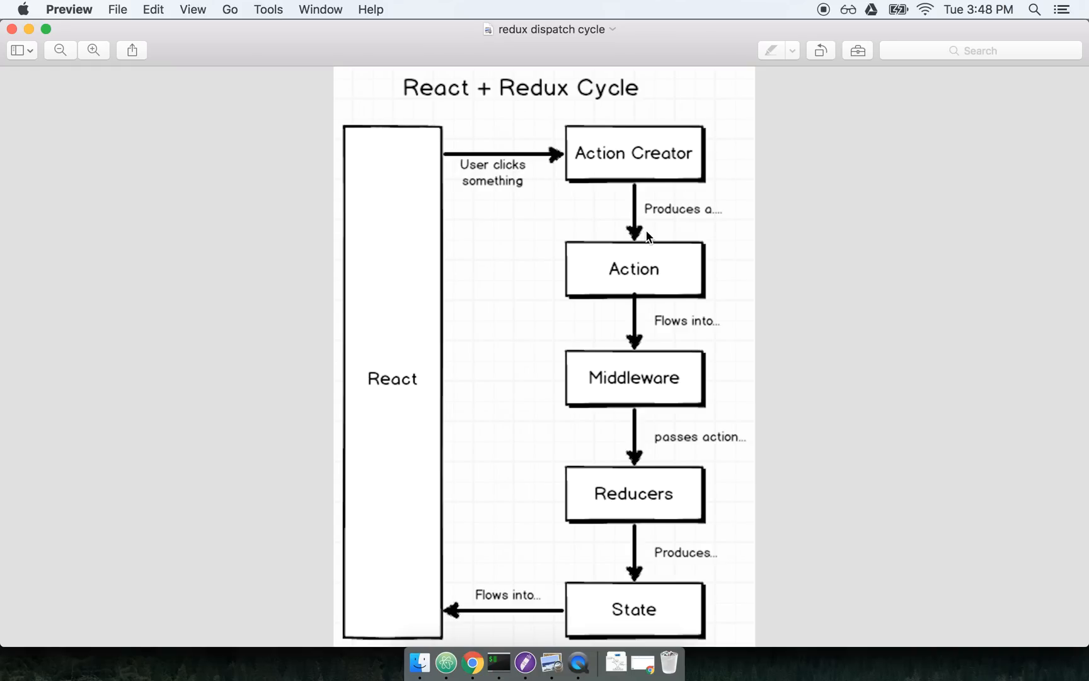
pyautogui.moveTo(643, 275)
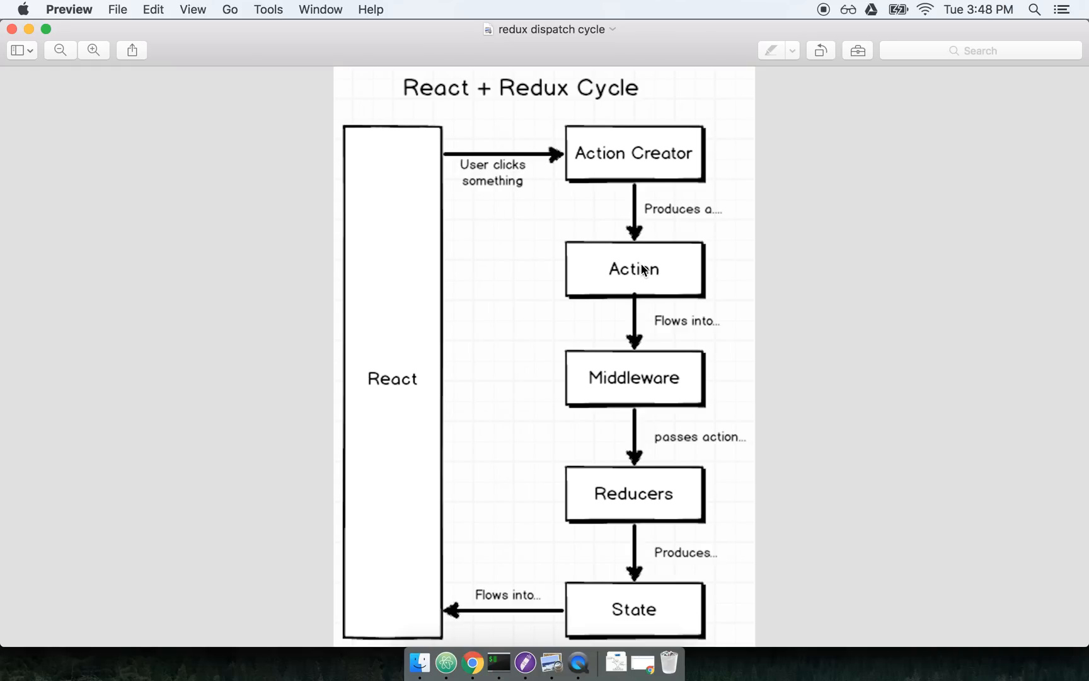
pyautogui.moveTo(770, 514)
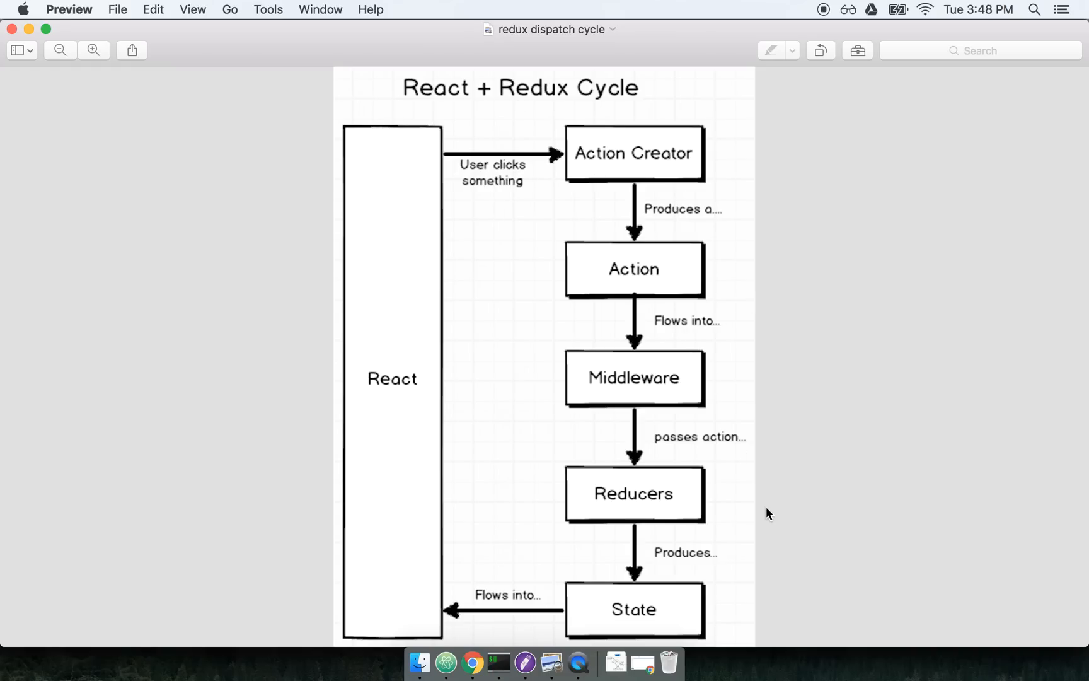
pyautogui.moveTo(727, 641)
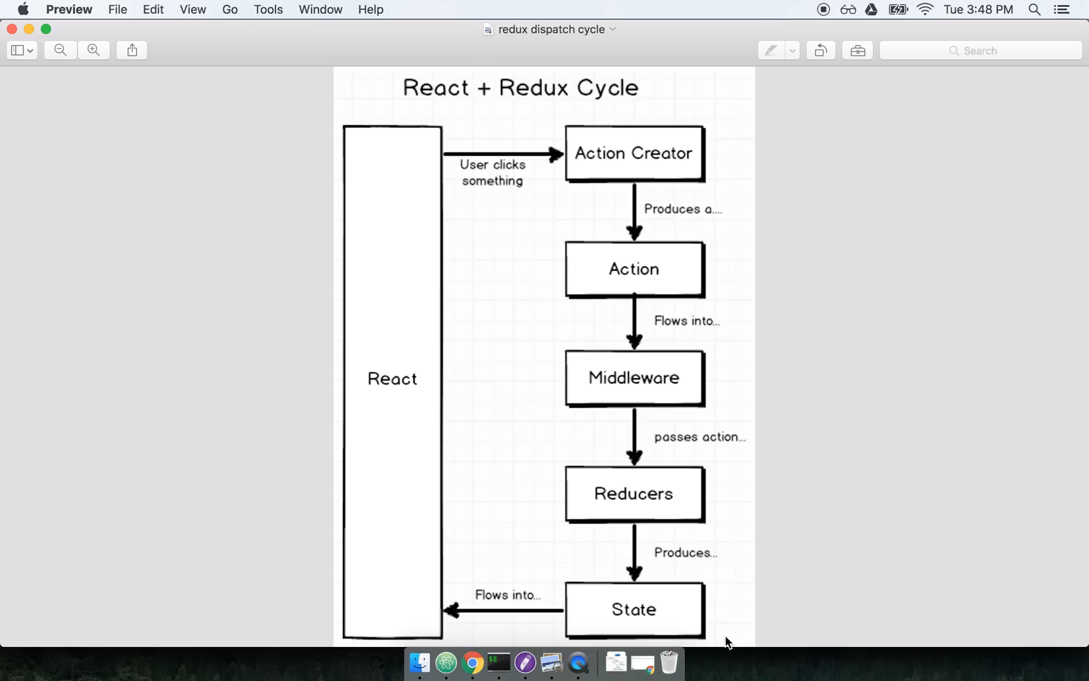
pyautogui.moveTo(602, 474); pyautogui.dragTo(742, 637)
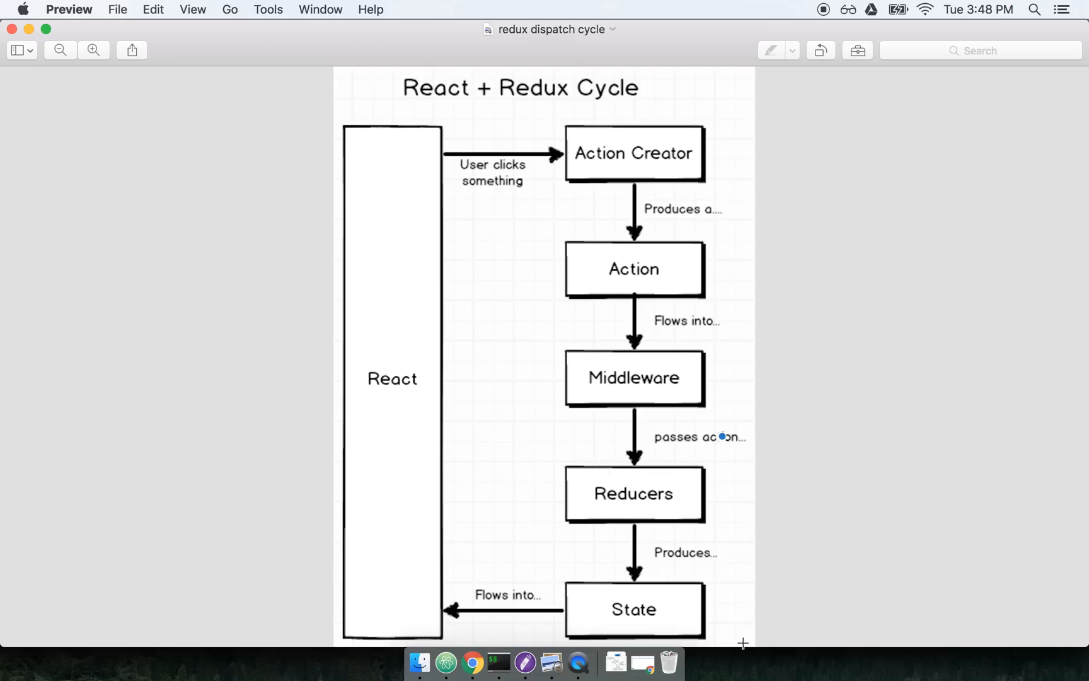
pyautogui.moveTo(478, 338); pyautogui.dragTo(744, 643)
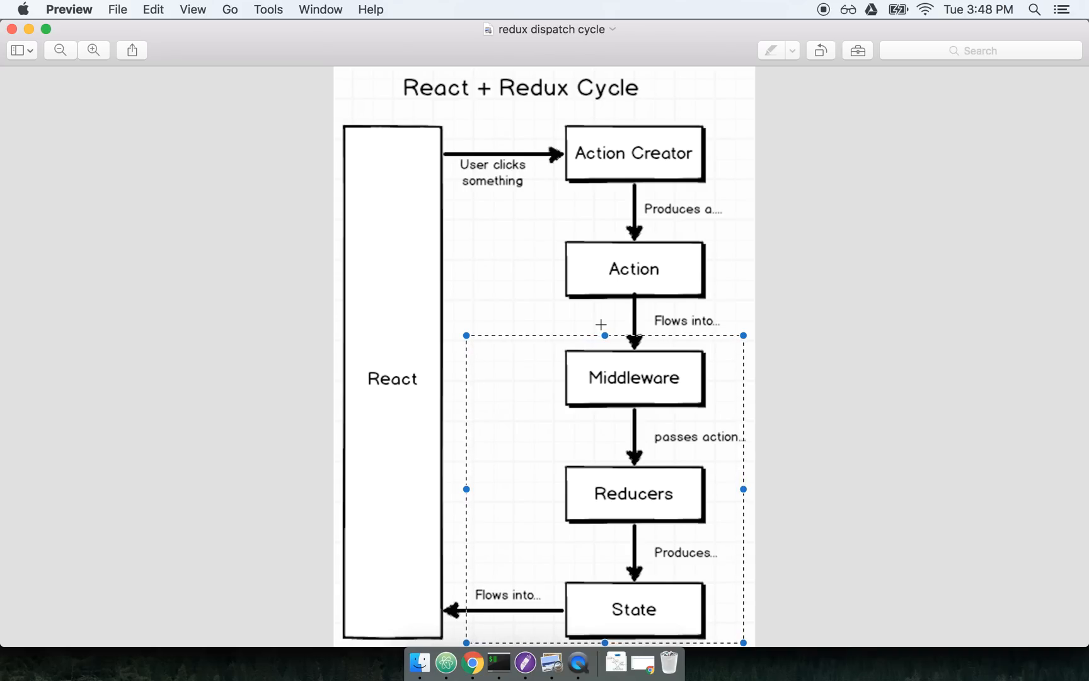
pyautogui.moveTo(607, 319)
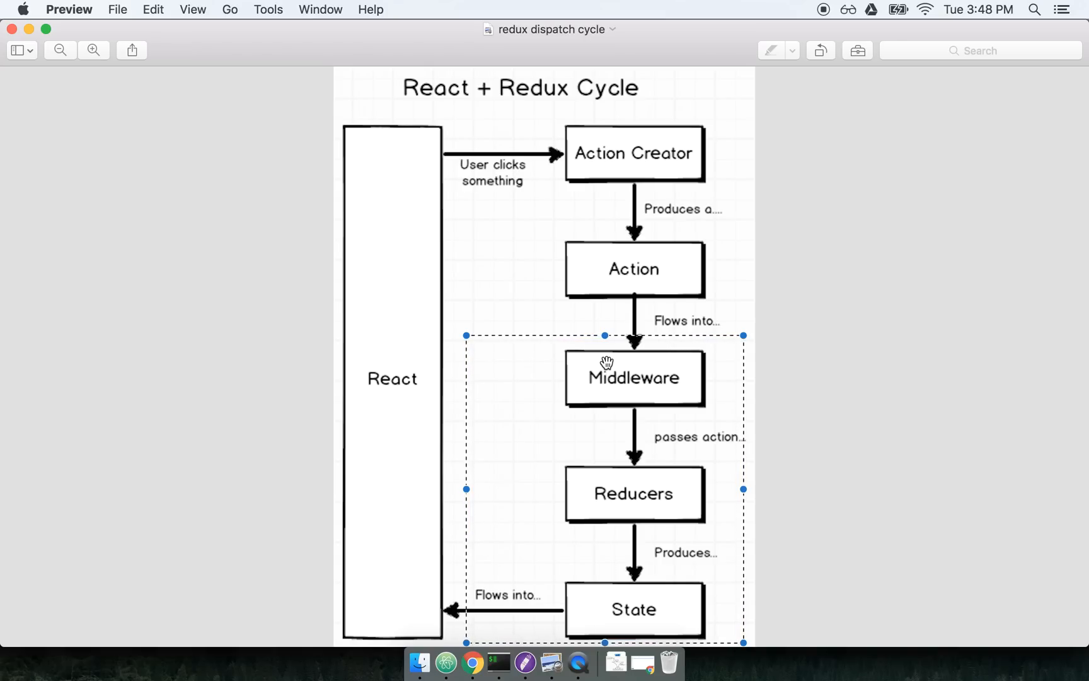
pyautogui.moveTo(566, 558)
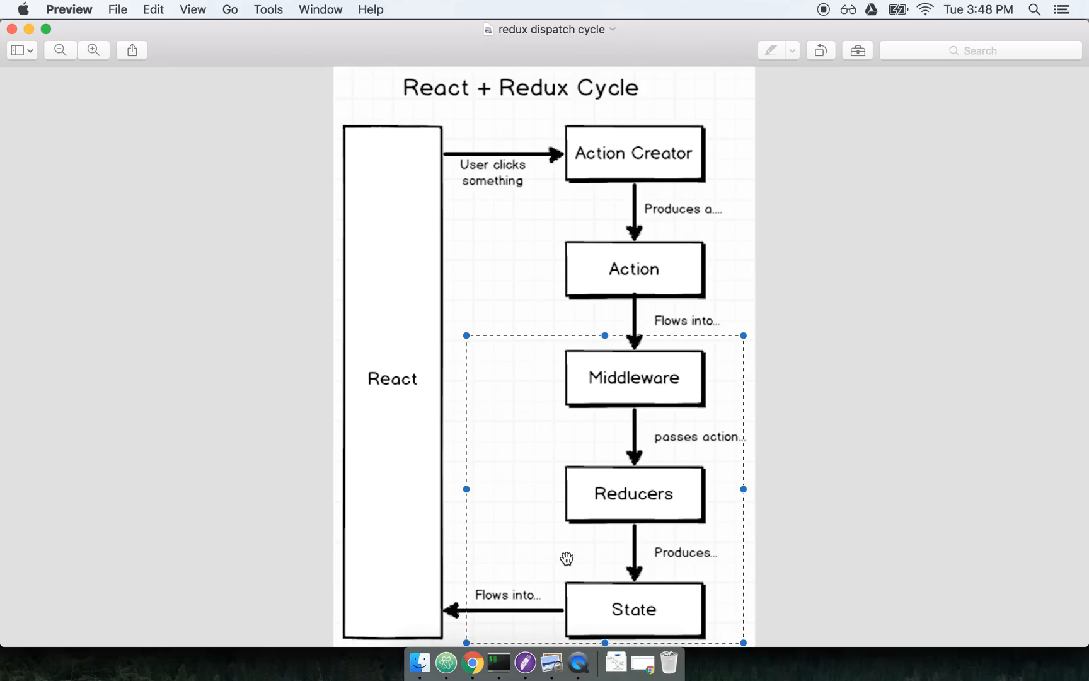
pyautogui.moveTo(648, 285)
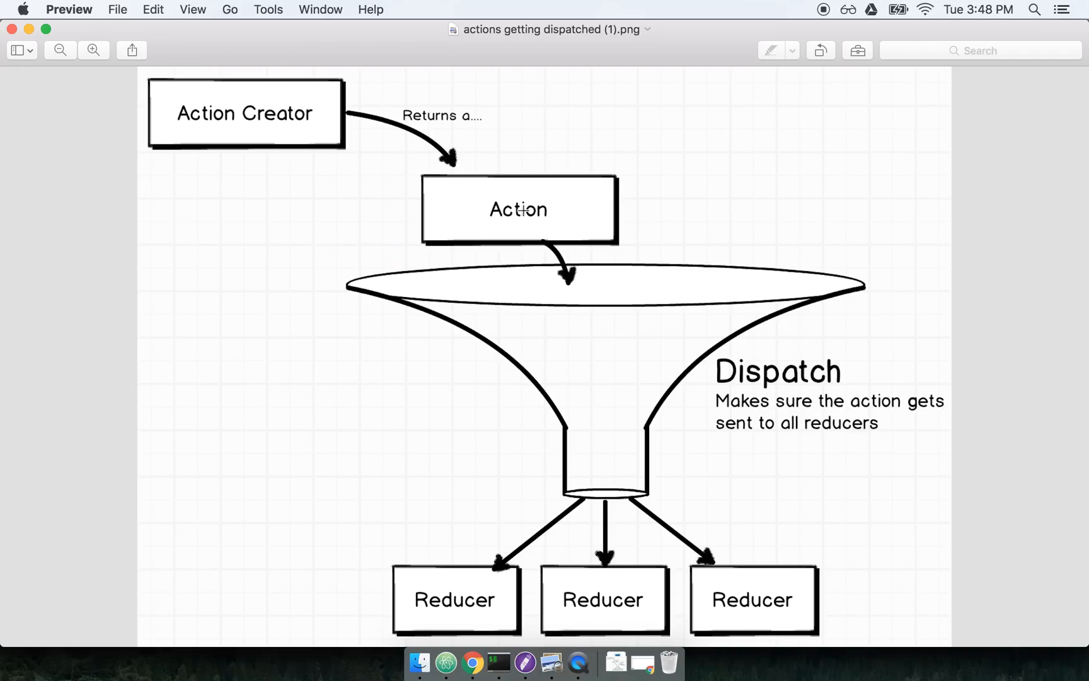
pyautogui.moveTo(647, 348)
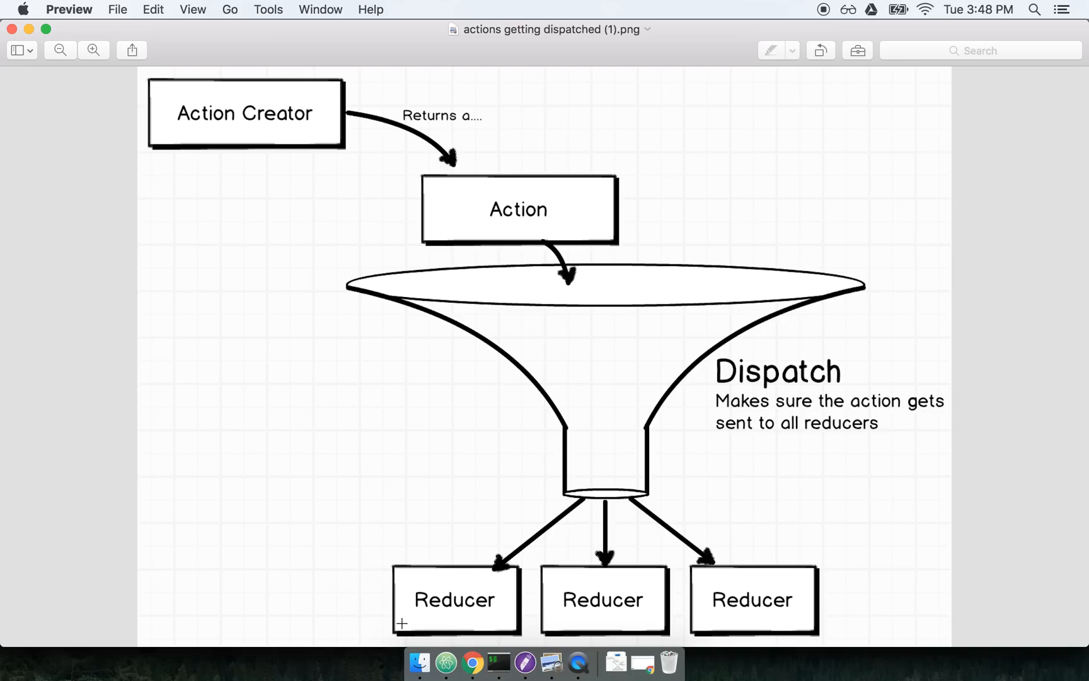
pyautogui.moveTo(637, 660)
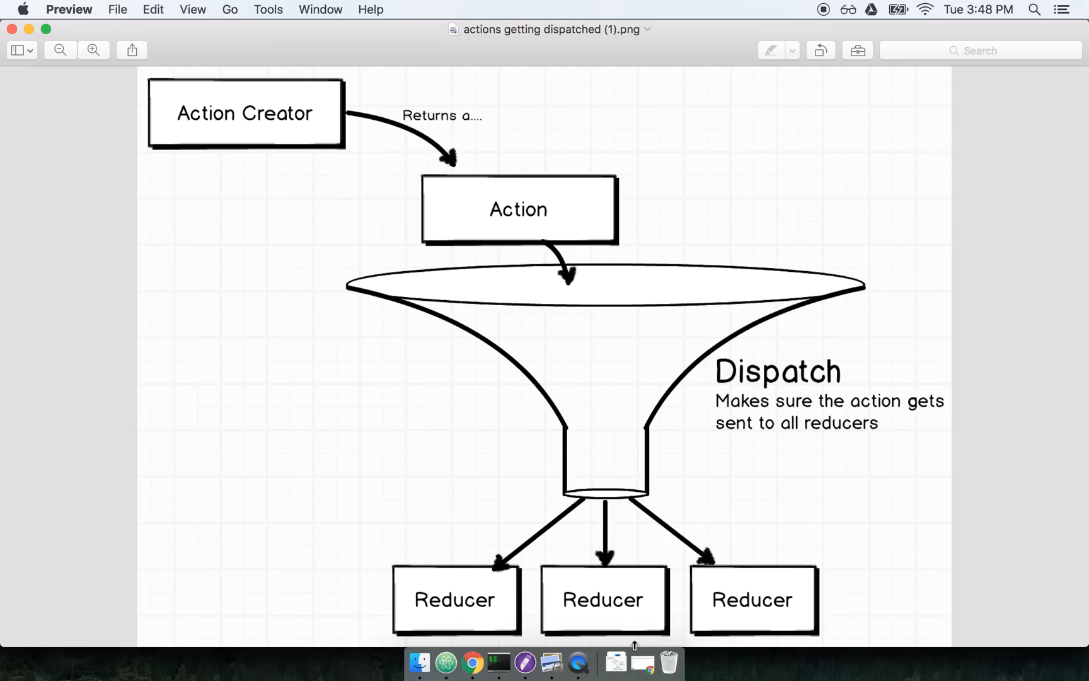
pyautogui.moveTo(834, 535)
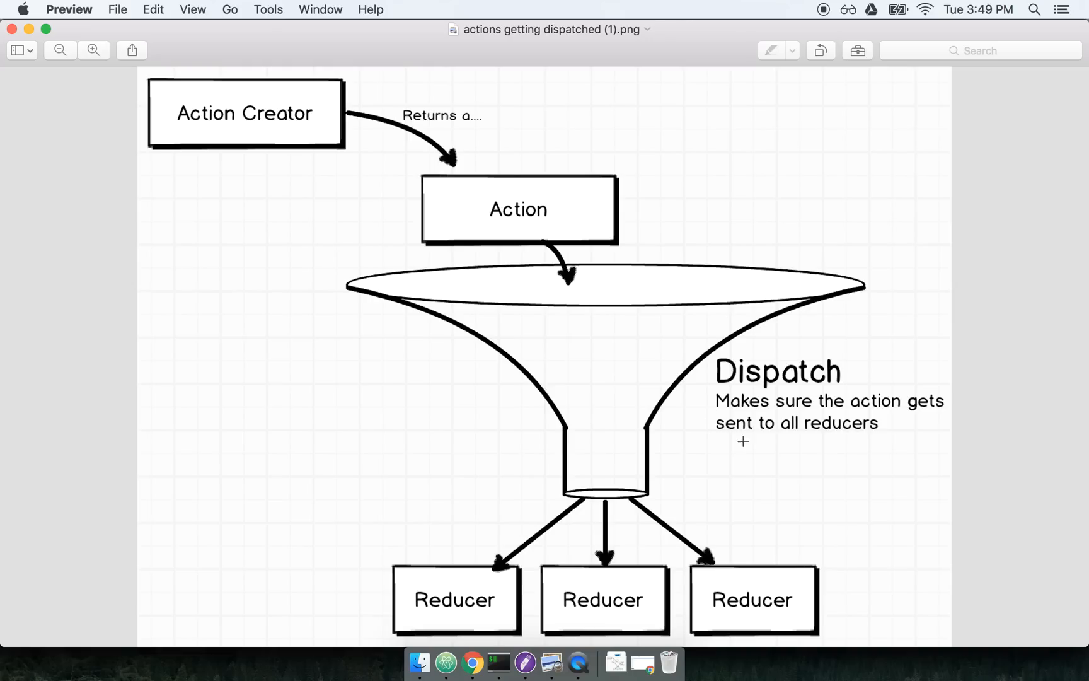
pyautogui.moveTo(184, 220)
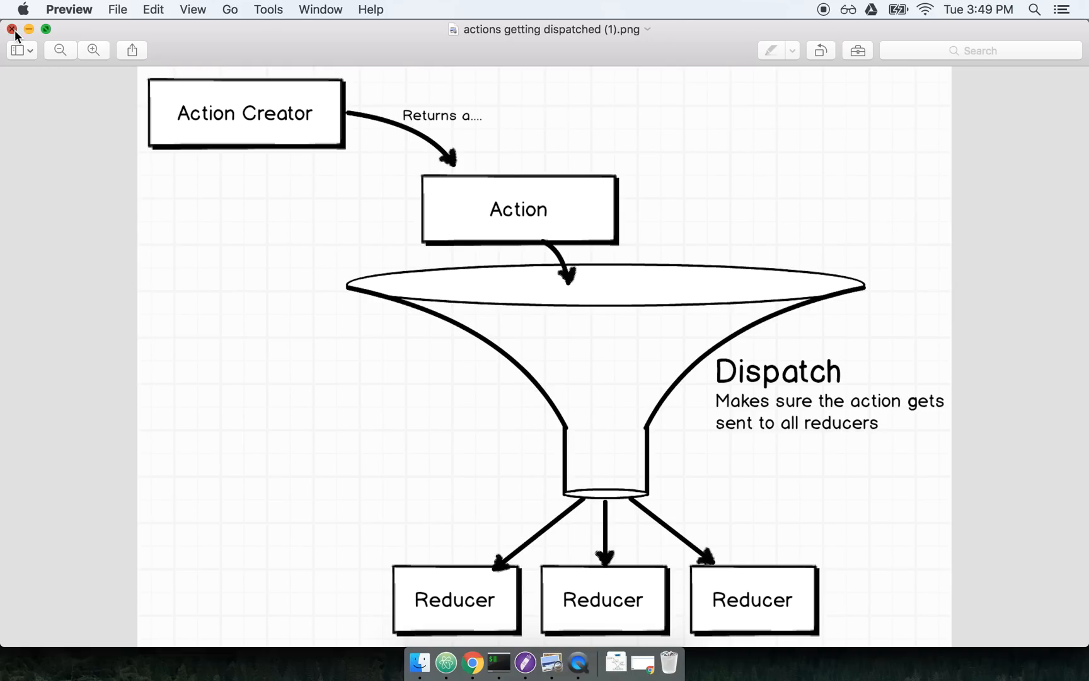
# Step: Close the diagram and review renderUser's email output in src/components/app.js
pyautogui.click(10, 29)
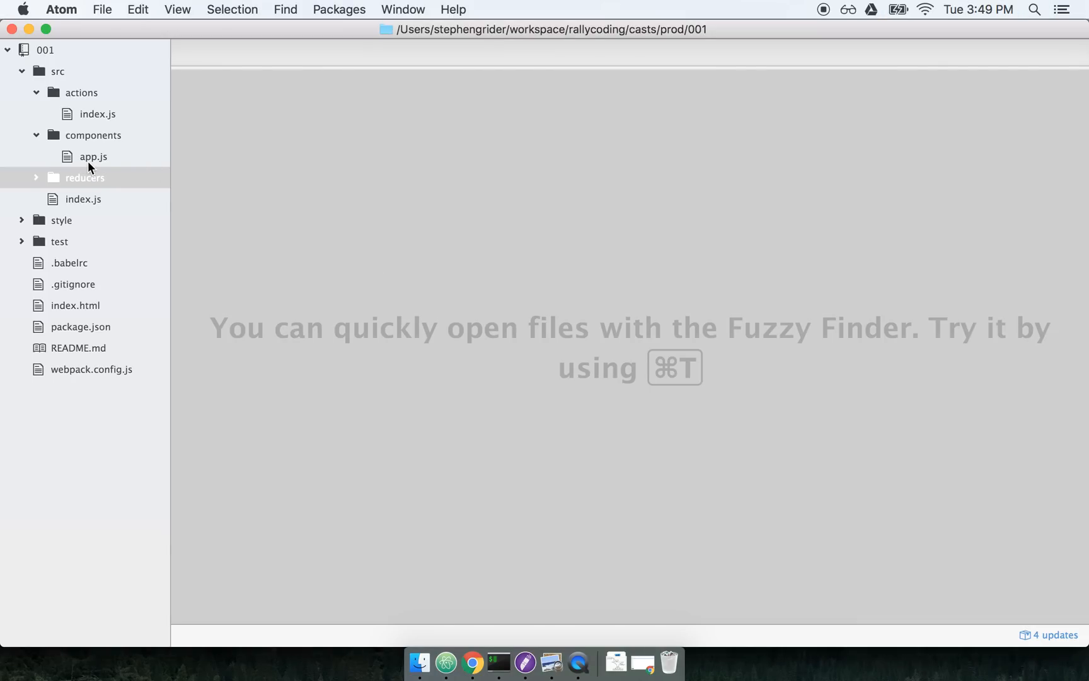
pyautogui.click(91, 156)
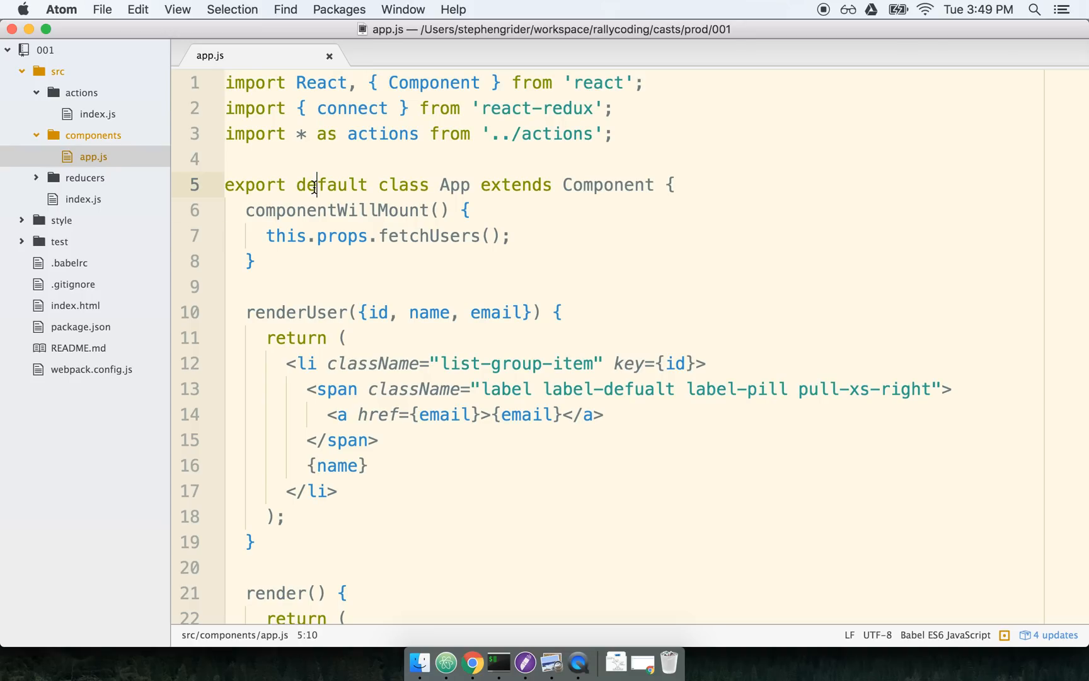
pyautogui.scroll(-3)
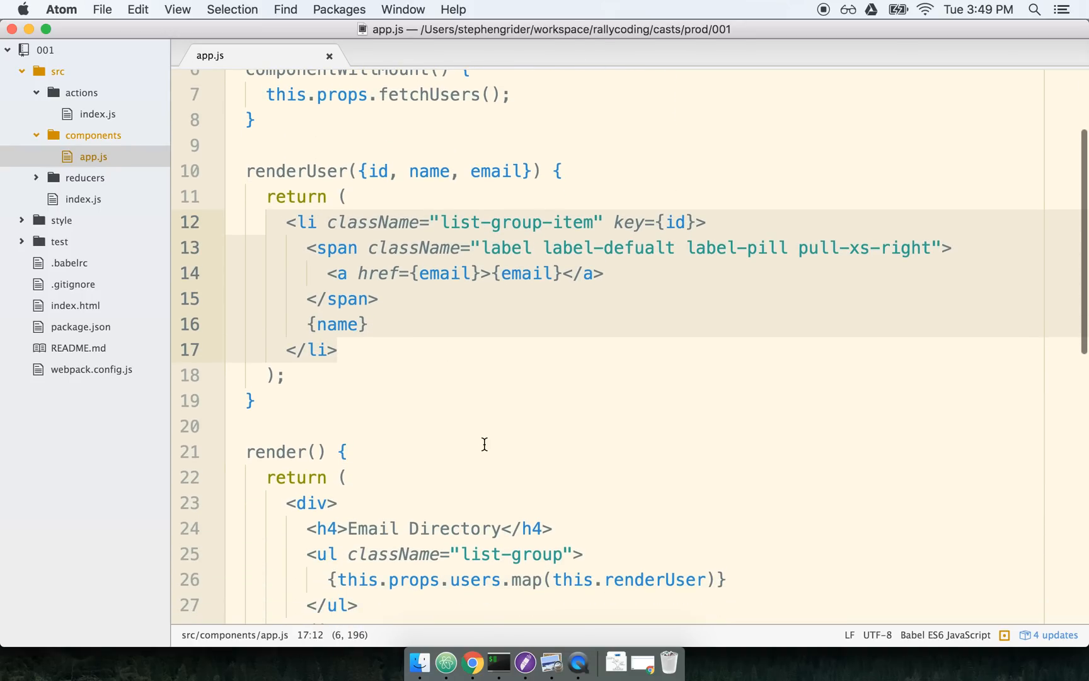
pyautogui.moveTo(338, 262)
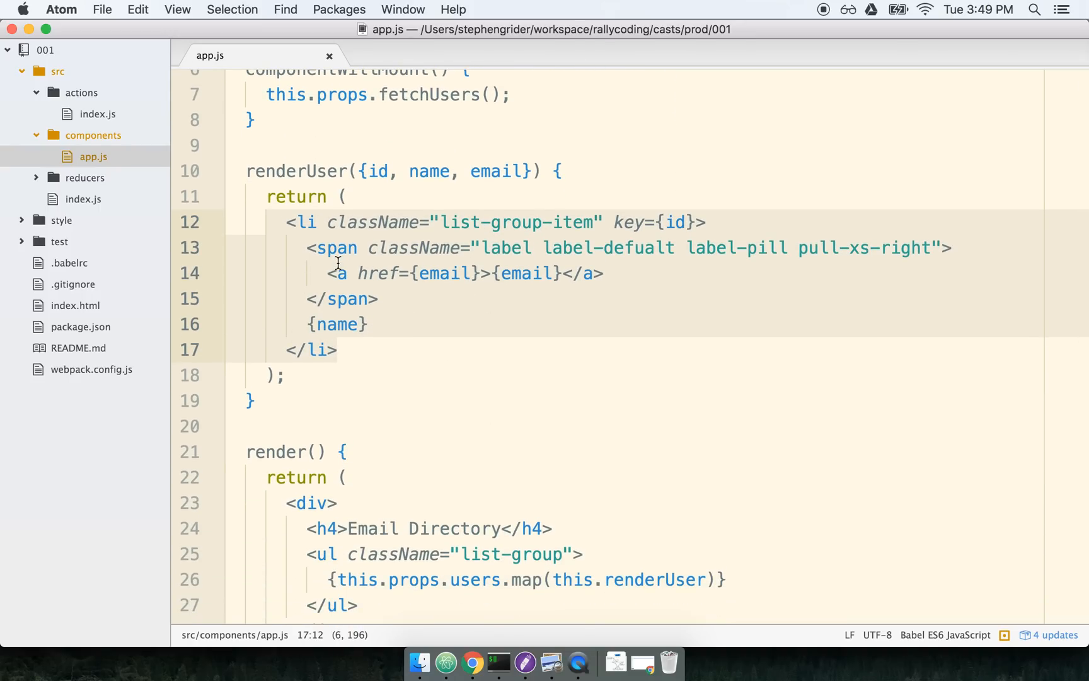
pyautogui.doubleClick(527, 274)
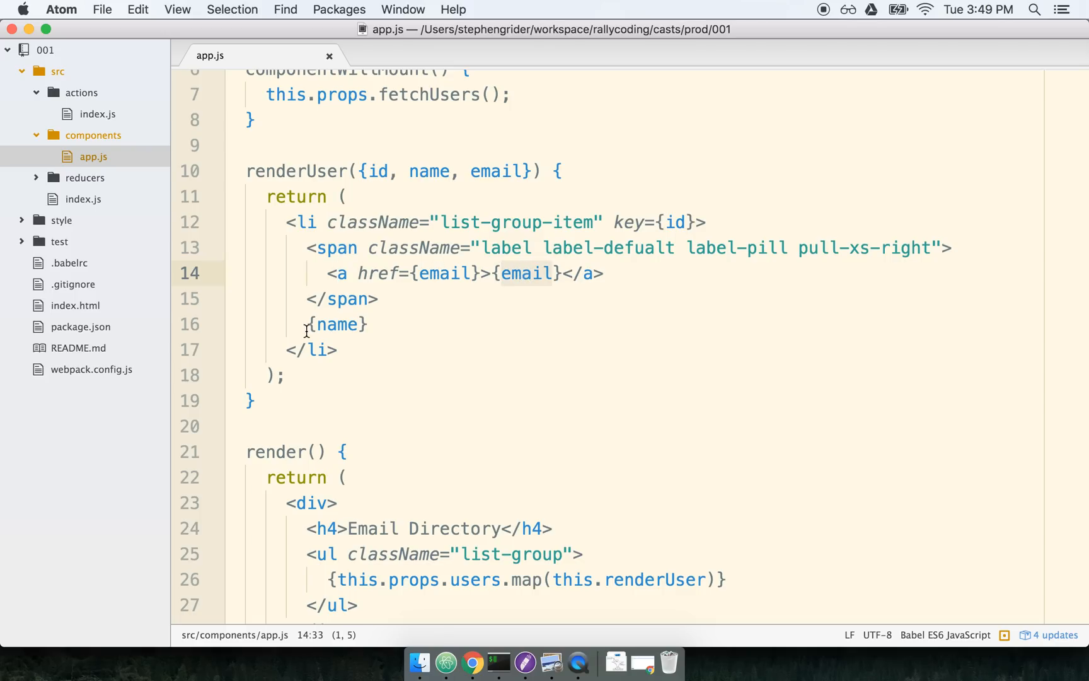
pyautogui.click(473, 325)
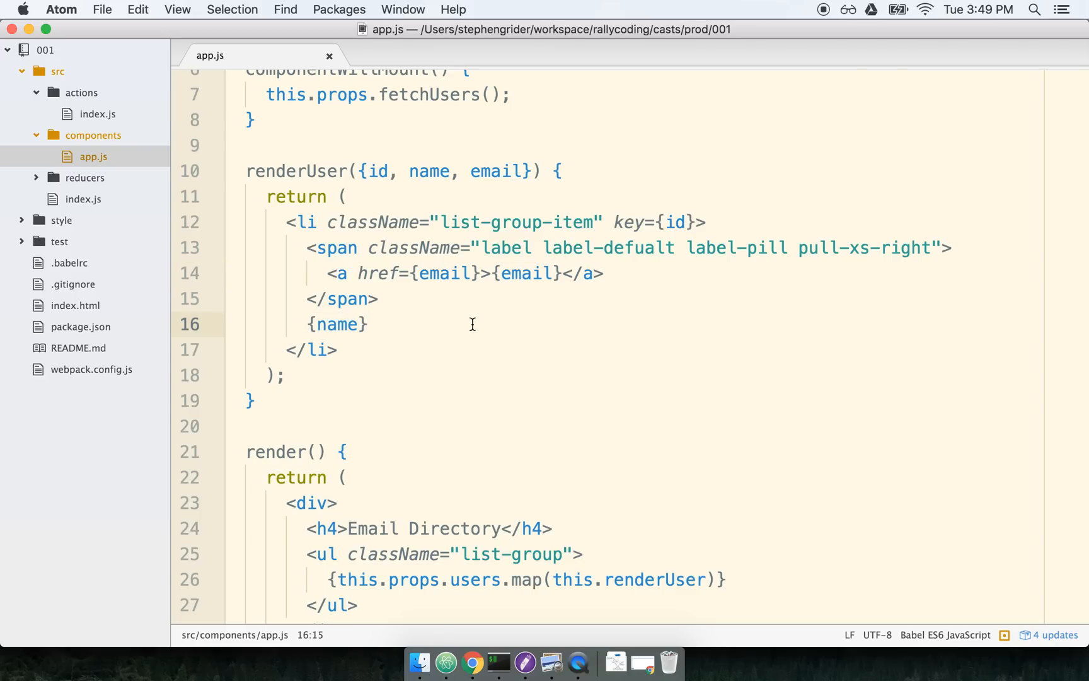
# Step: Open src/actions/index.js and select the Vanilla redux comment inside fetchUsers for removal
pyautogui.click(89, 115)
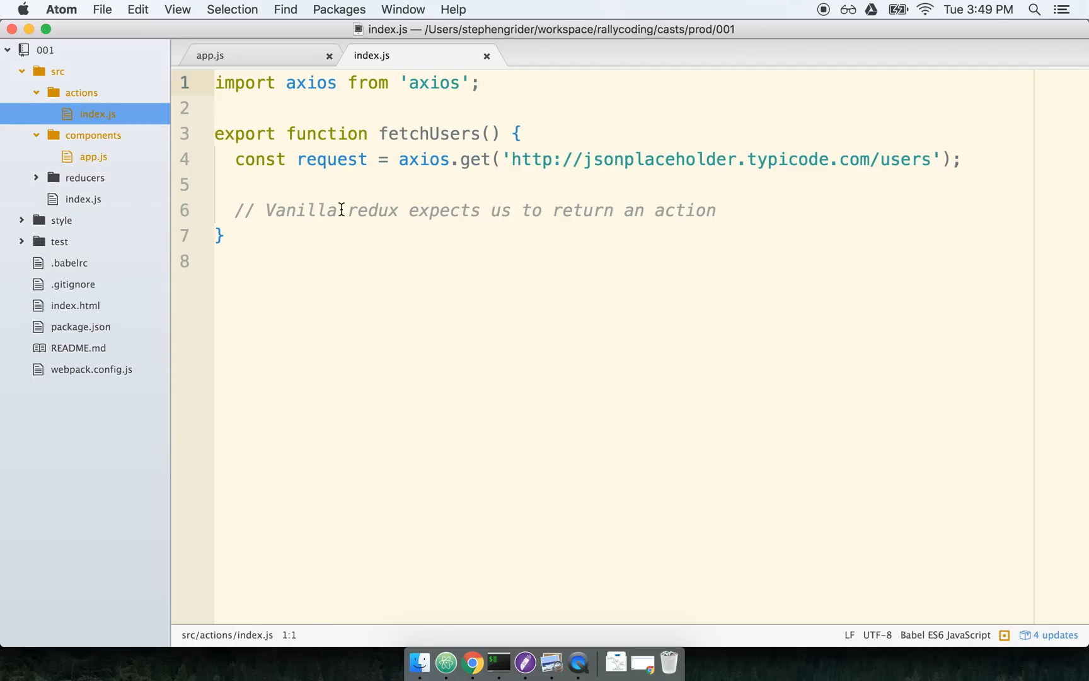
pyautogui.click(341, 209)
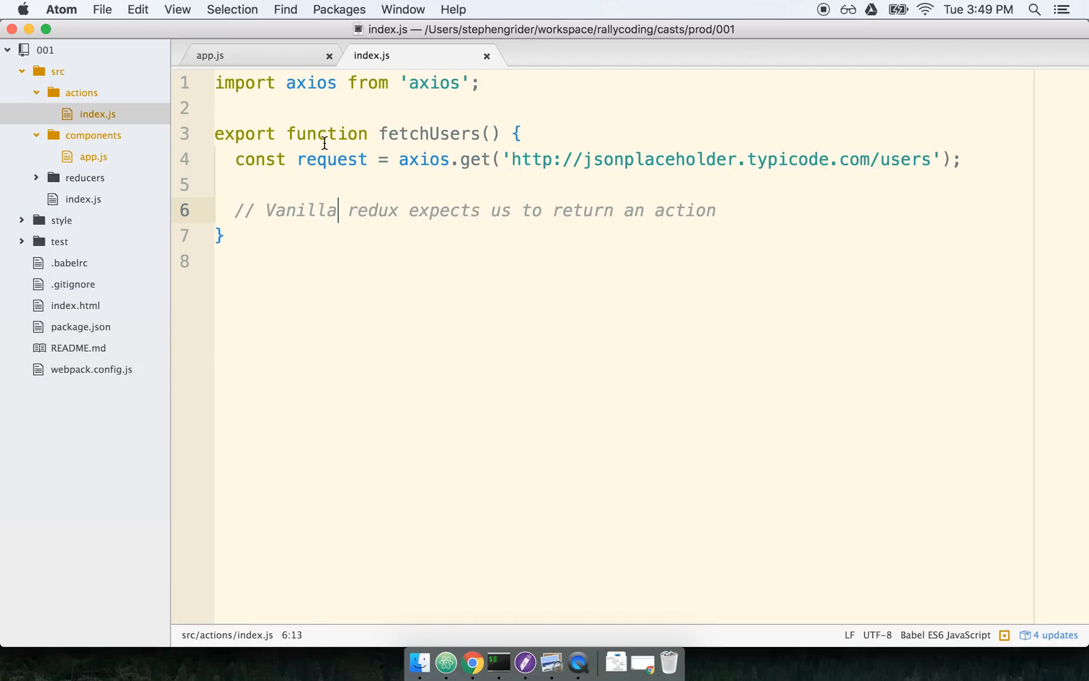
pyautogui.doubleClick(436, 133)
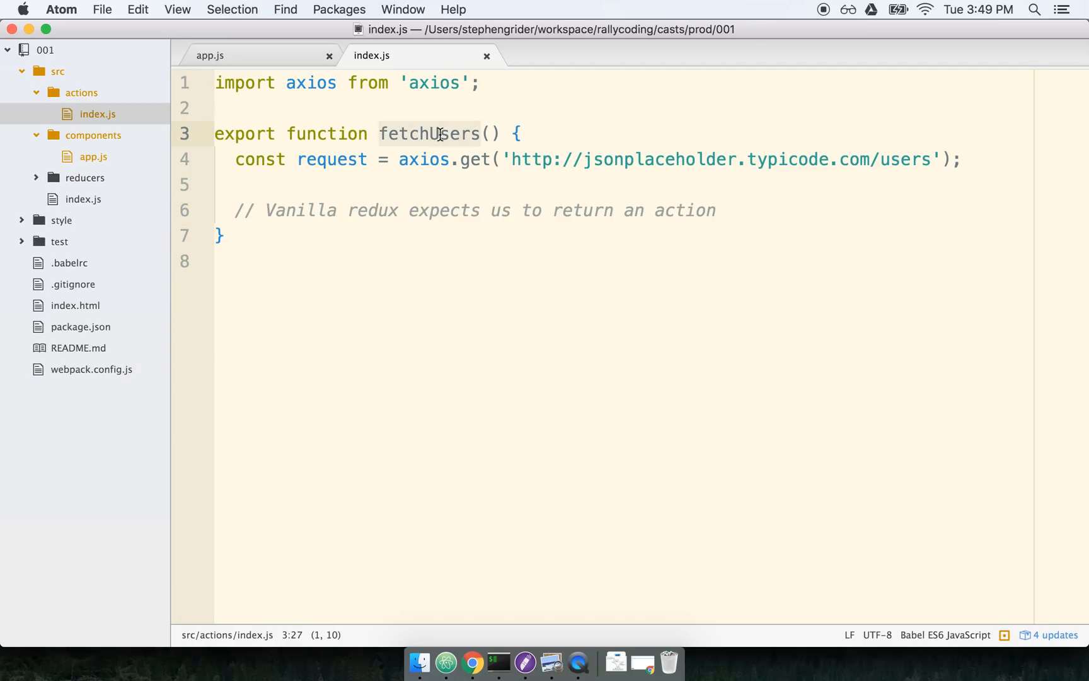
pyautogui.moveTo(396, 160)
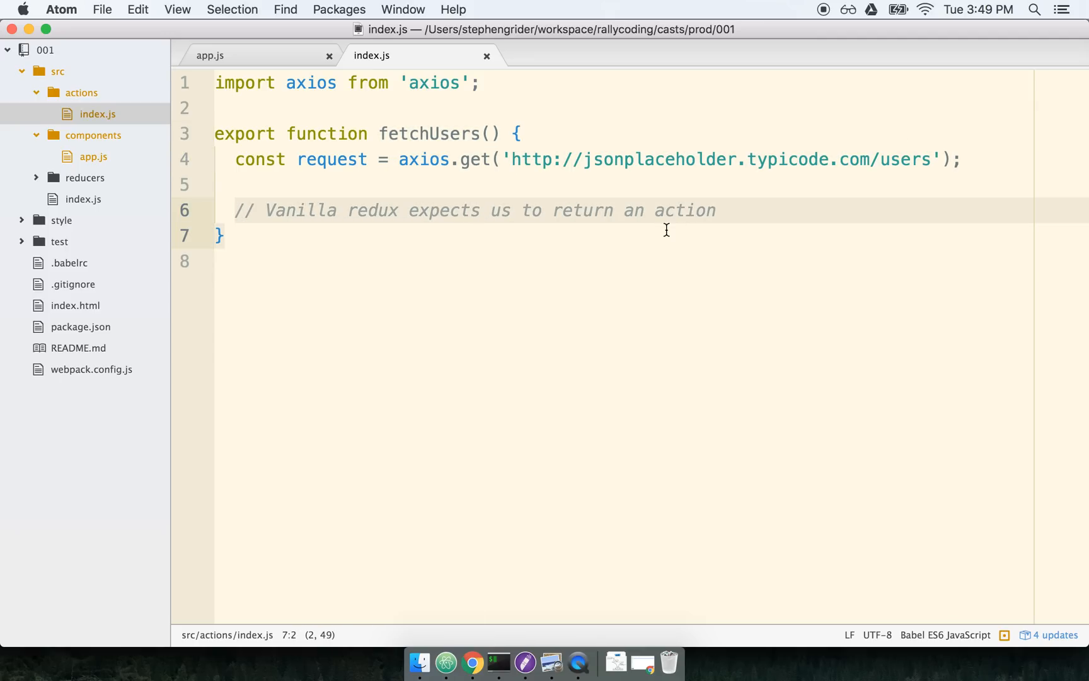
pyautogui.click(749, 211)
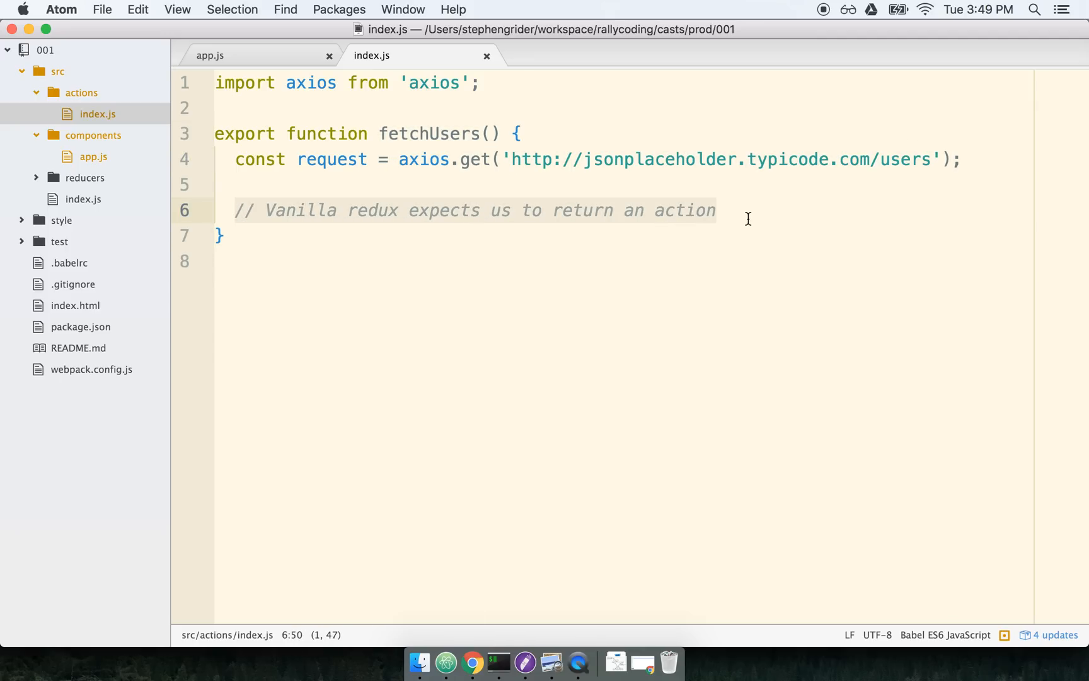
pyautogui.moveTo(361, 210)
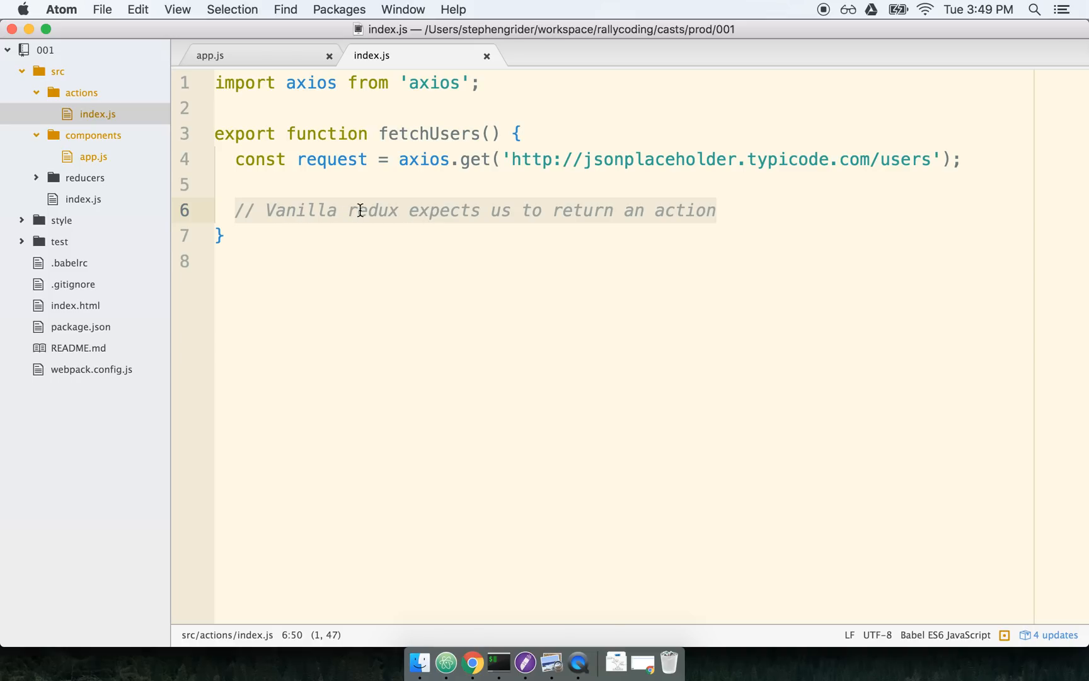
pyautogui.moveTo(313, 209)
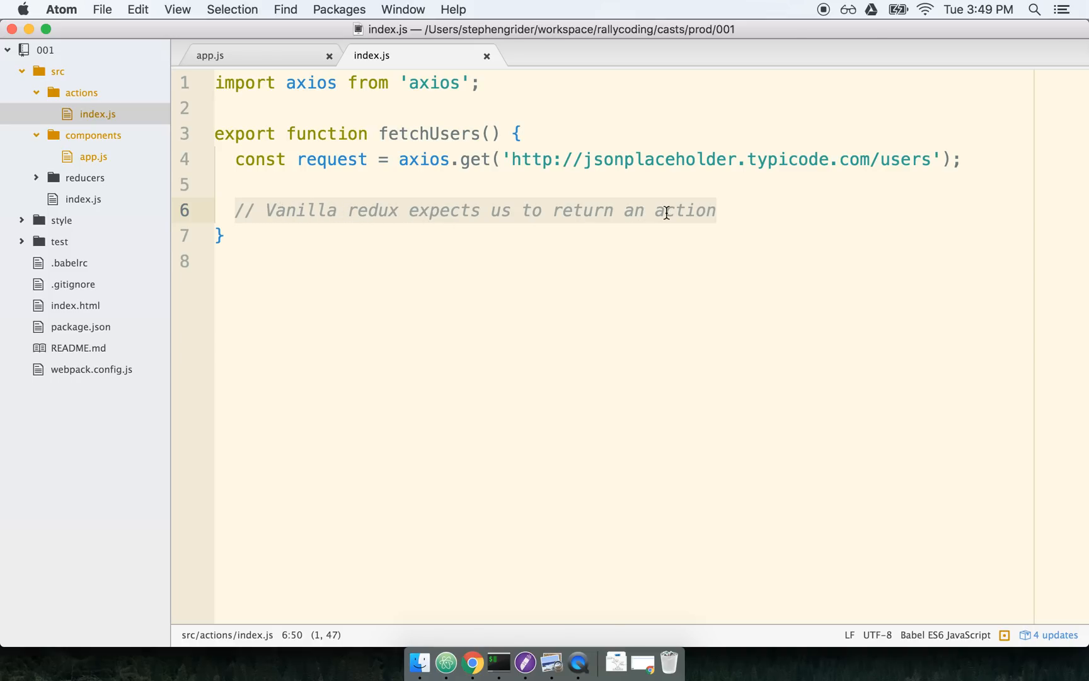
pyautogui.moveTo(472, 231)
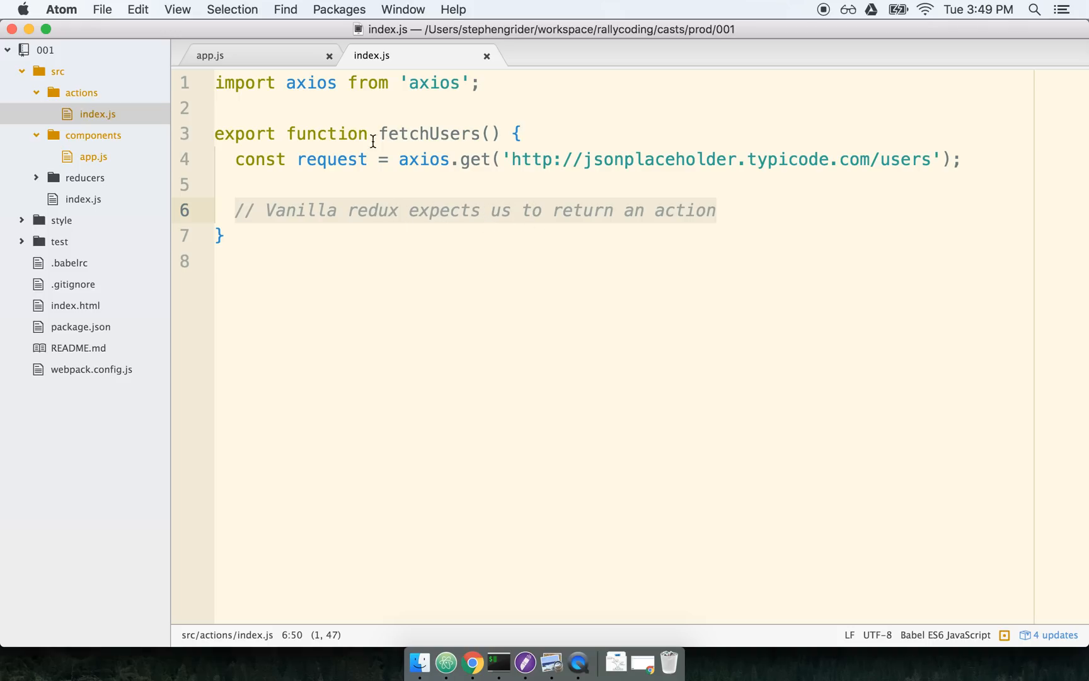
pyautogui.doubleClick(333, 159)
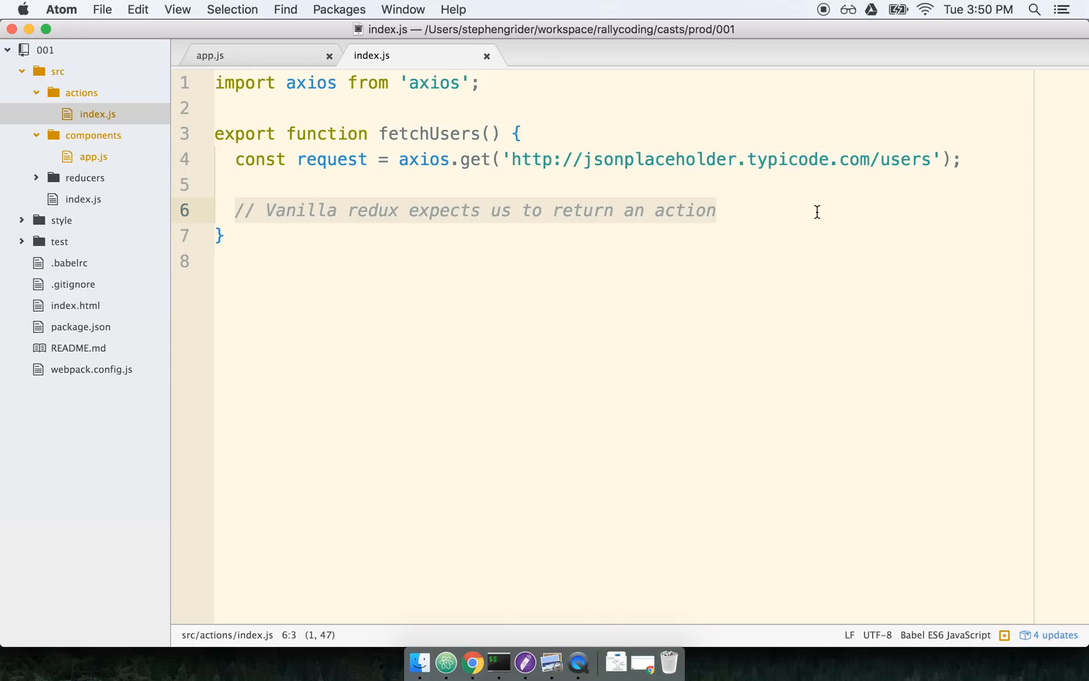
pyautogui.moveTo(542, 221)
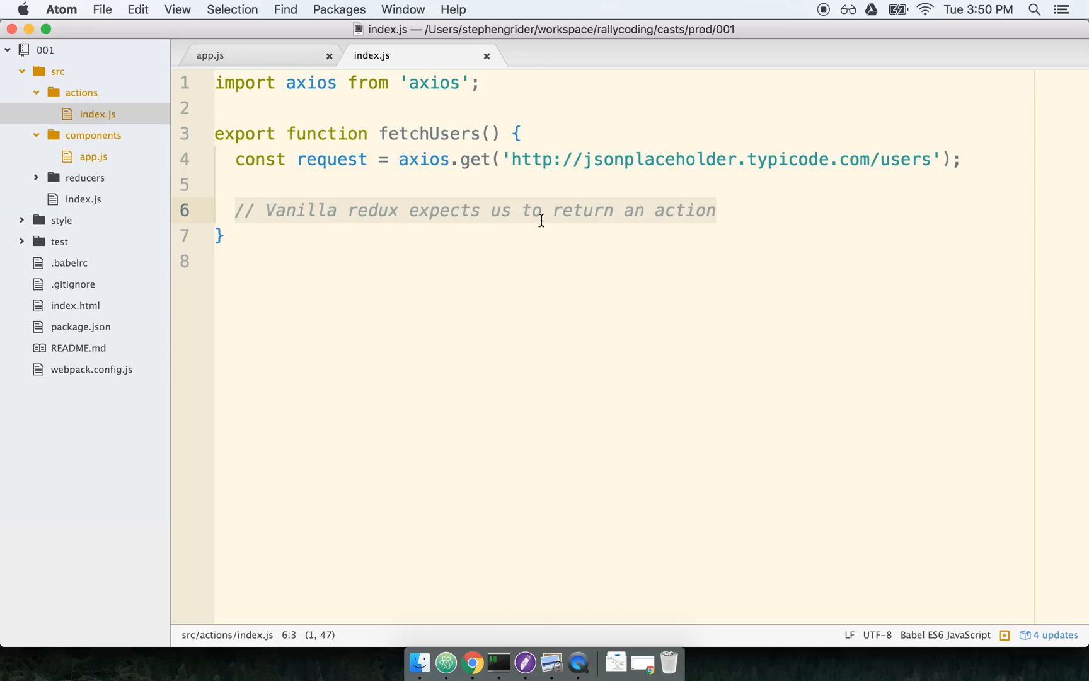
pyautogui.moveTo(704, 222)
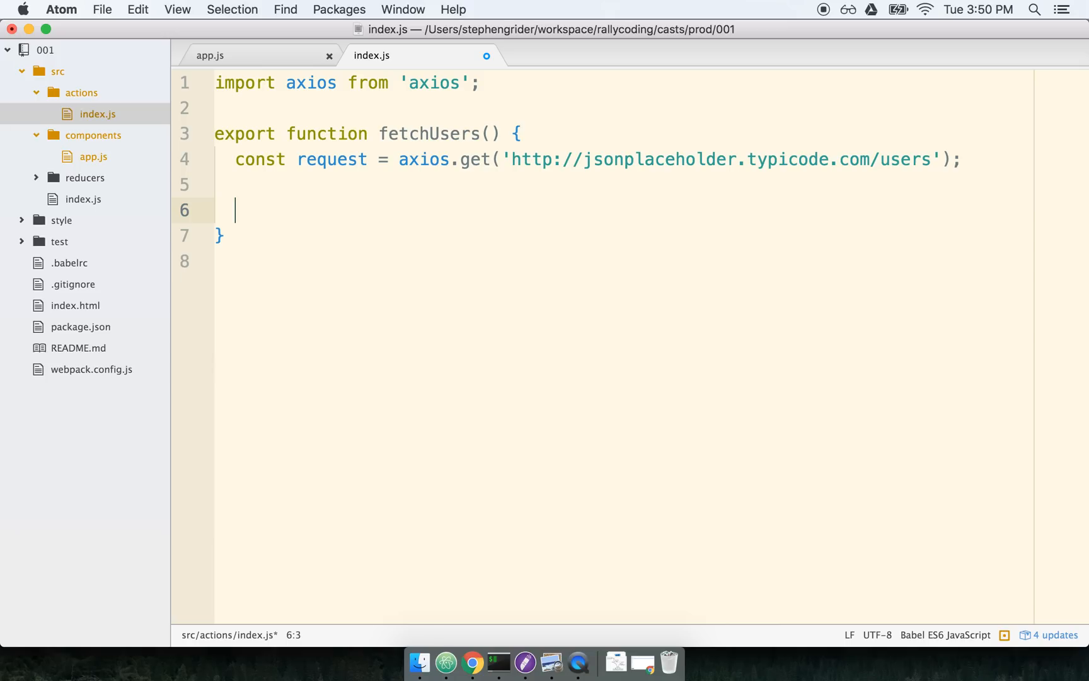
# Step: Write `return (dispatch) => { }` as the body of fetchUsers
pyautogui.write('return () => {')
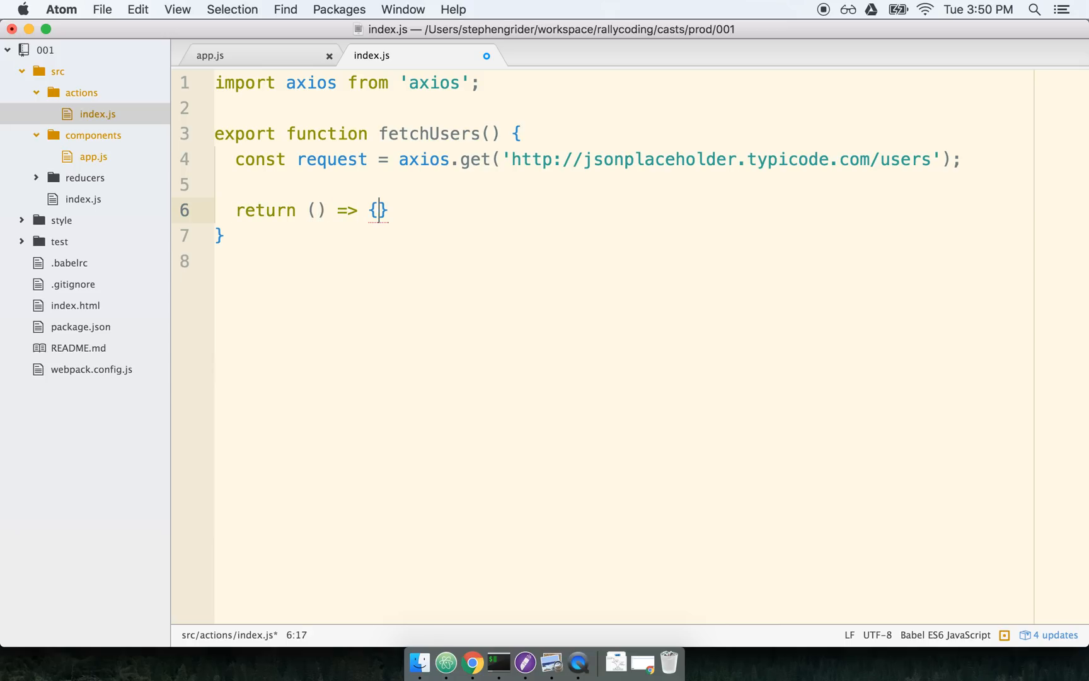
pyautogui.press('Enter')
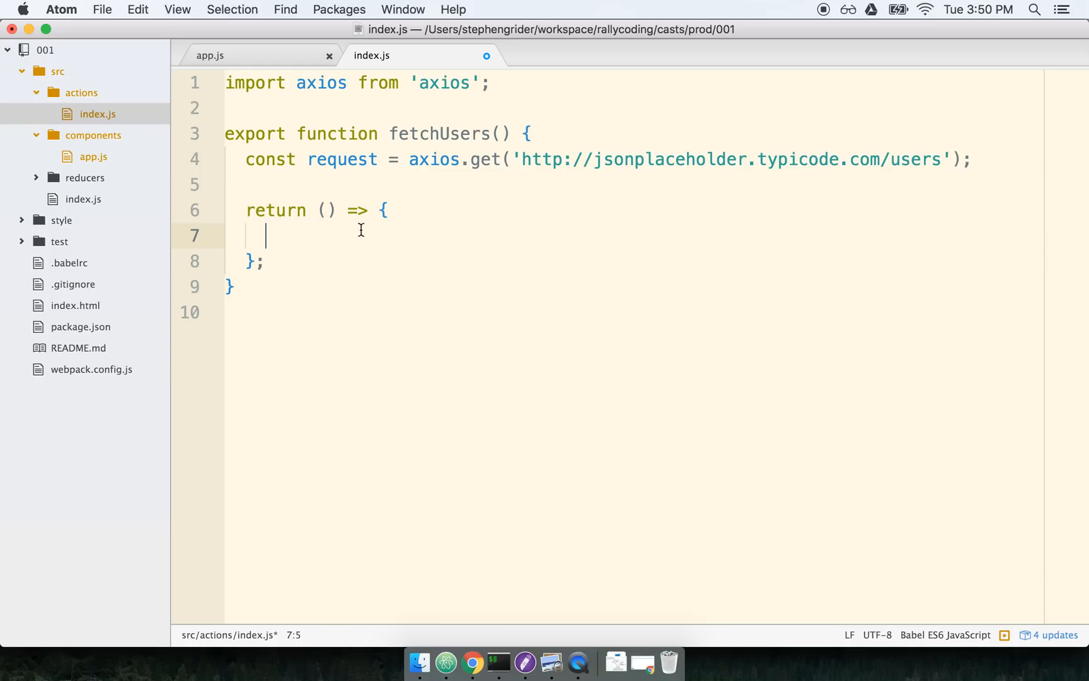
pyautogui.click(341, 209)
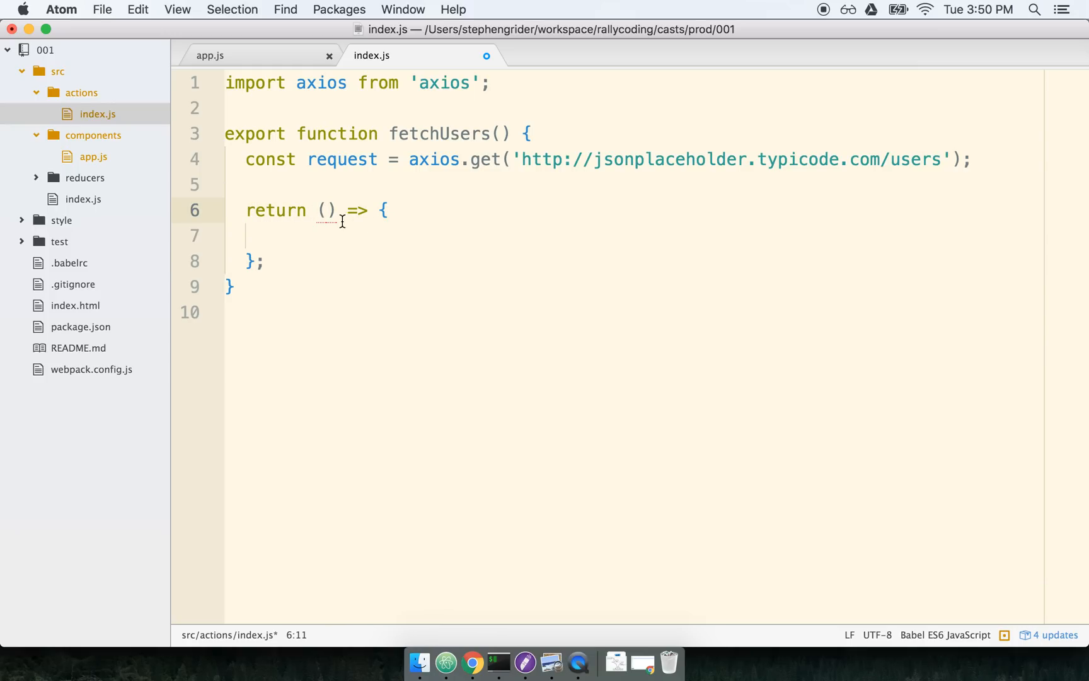
pyautogui.write('dispatch')
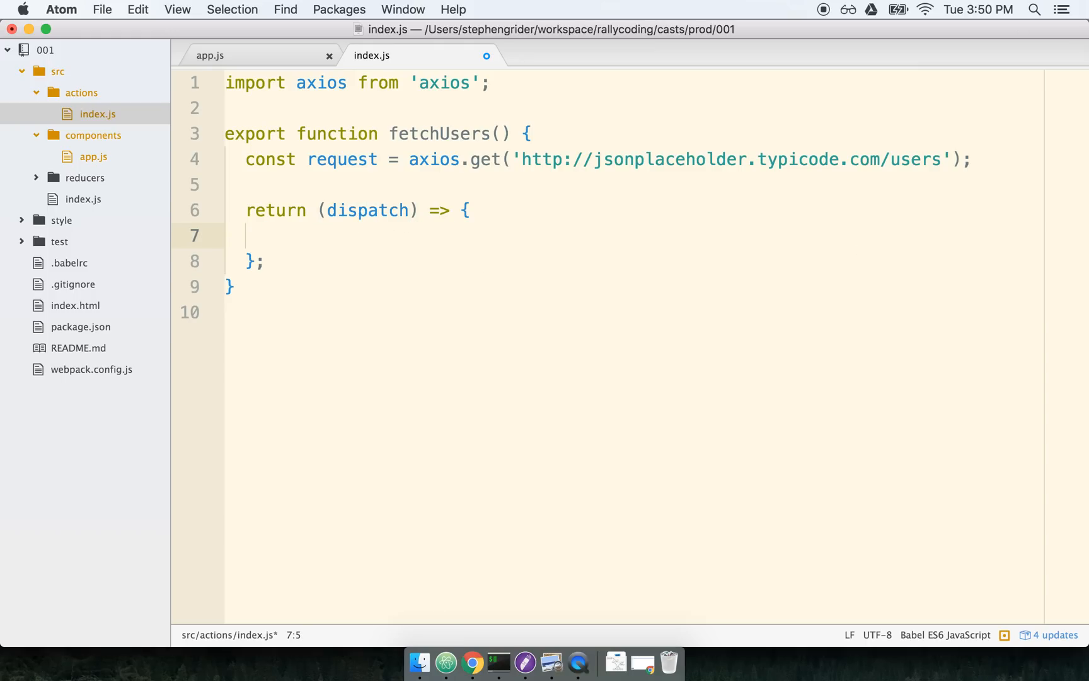
pyautogui.doubleClick(368, 211)
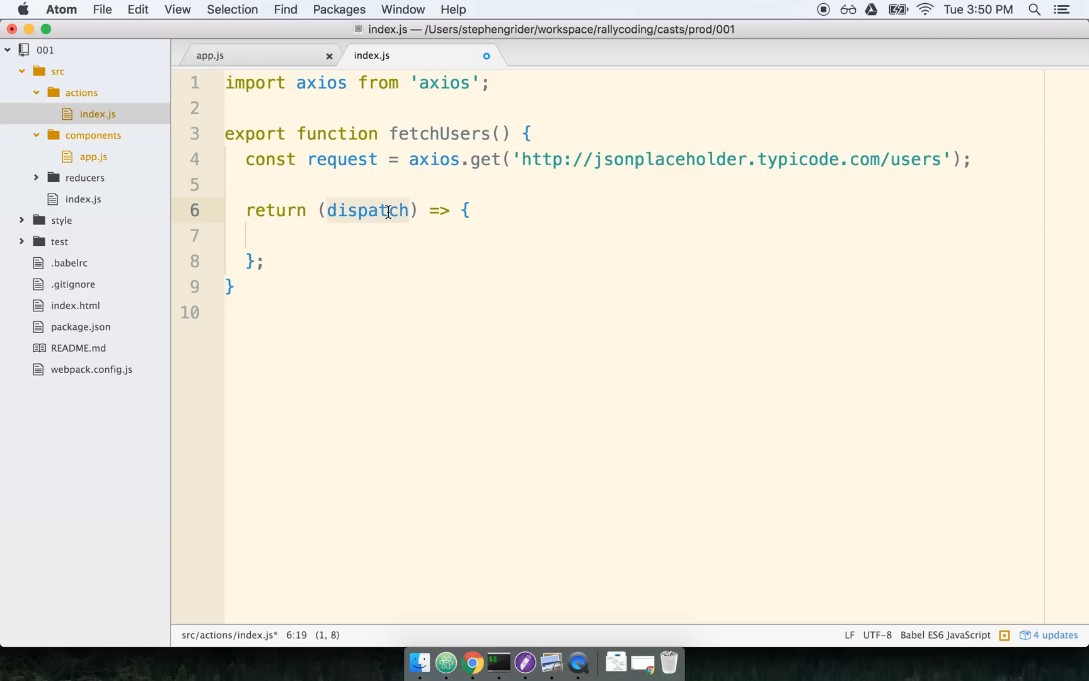
pyautogui.moveTo(400, 222)
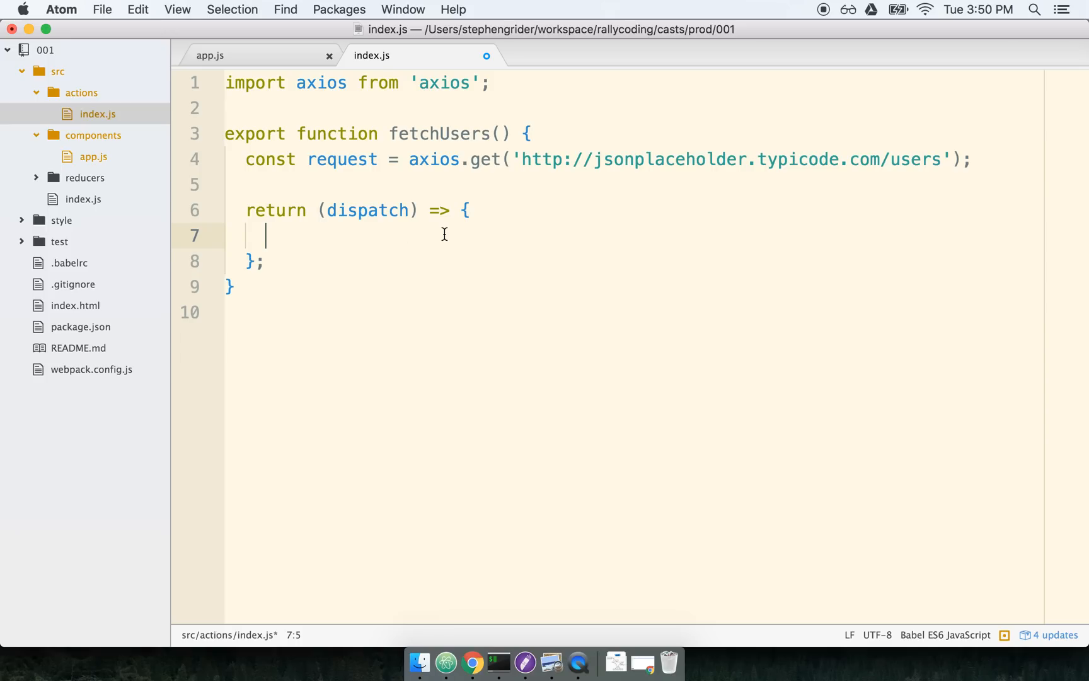
# Step: Chain request.then(({ data }) => { dispatch({ }) }) inside the returned function
pyautogui.write('request.then(({')
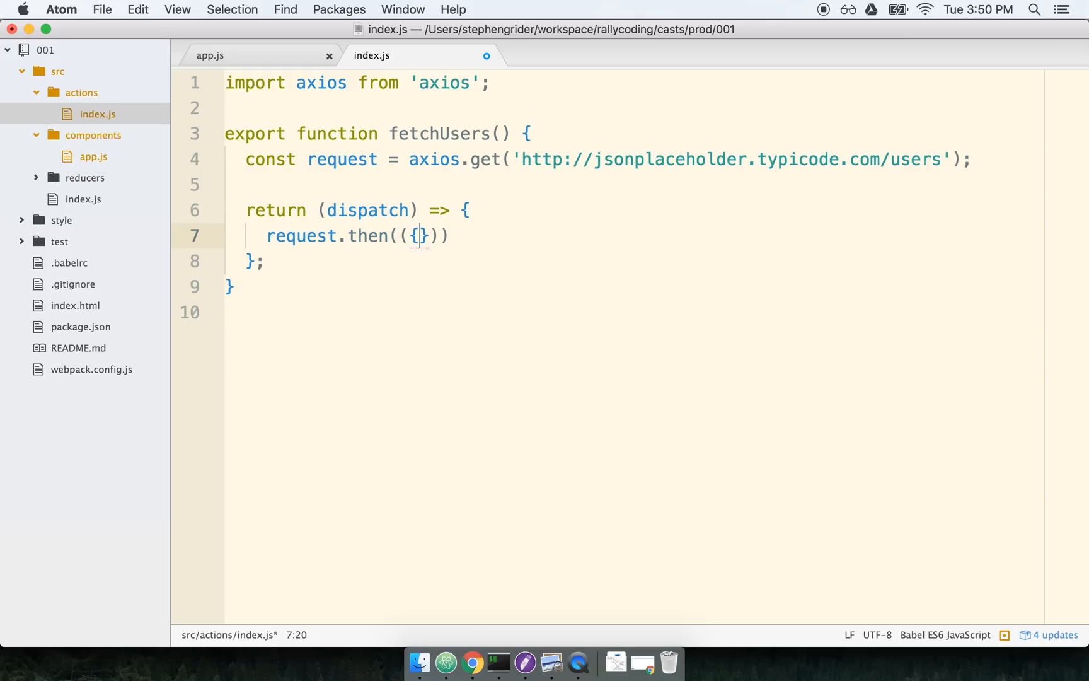
pyautogui.write('data) =>')
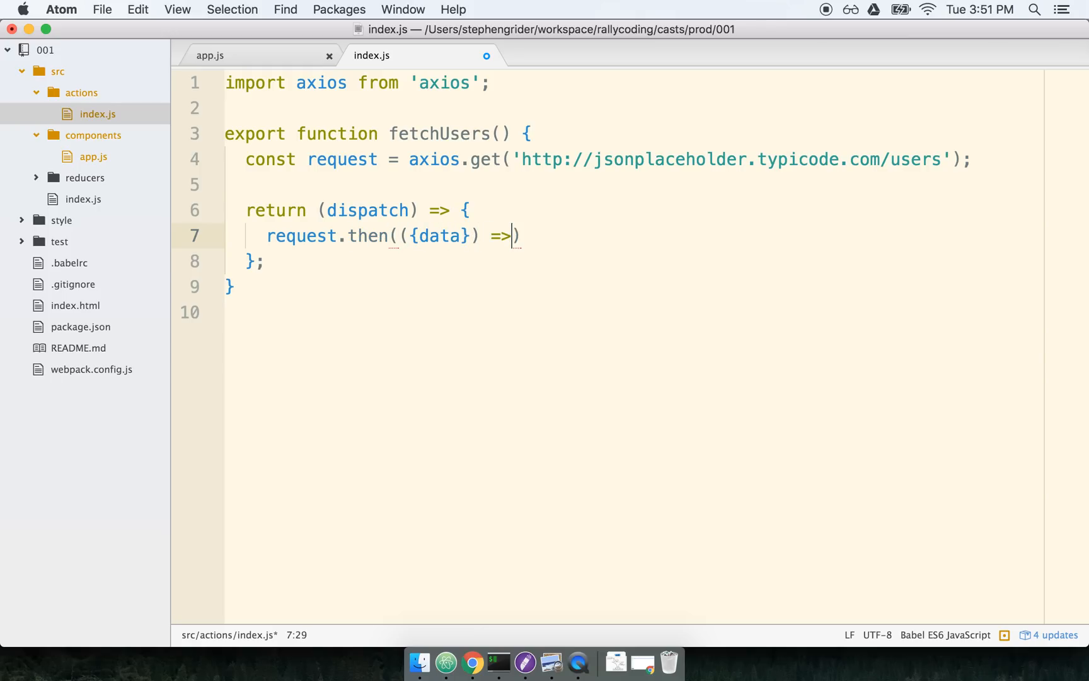
pyautogui.write('{')
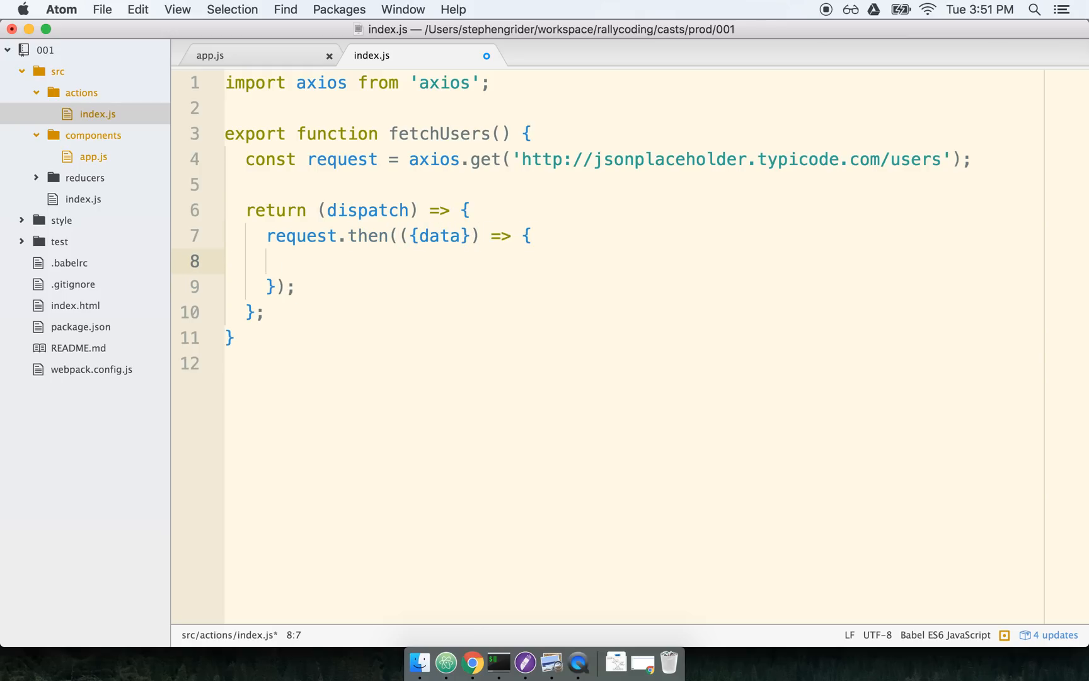
pyautogui.write('dispatch({ })')
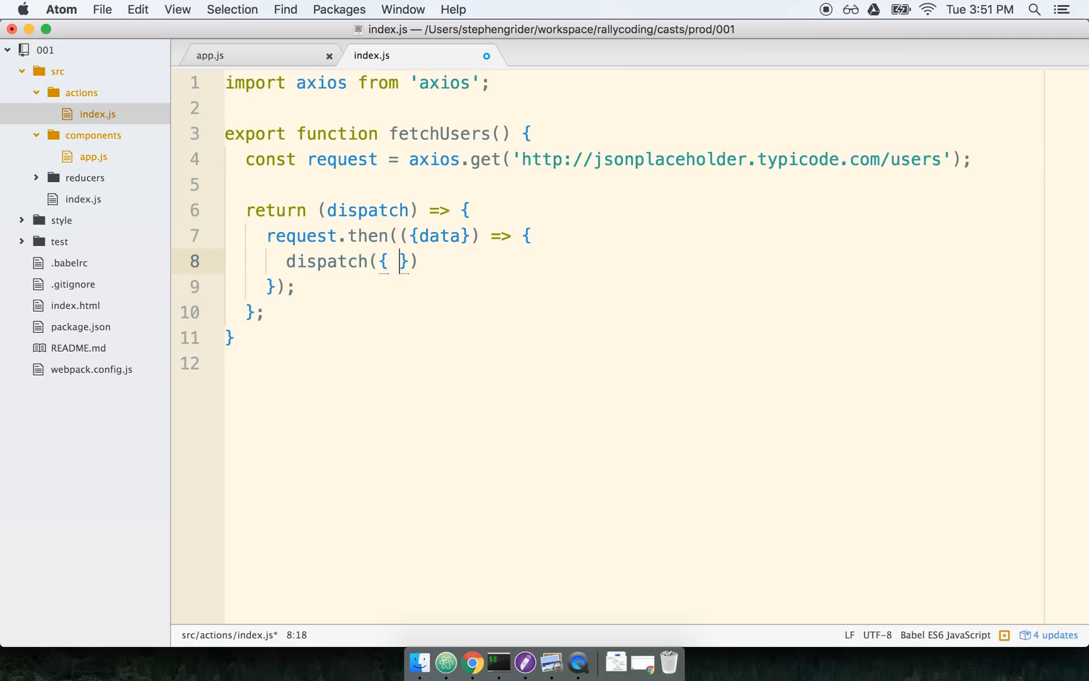
# Step: Fill the dispatched action with type 'FETCH_PROFILES' and payload data
pyautogui.write("type: '")
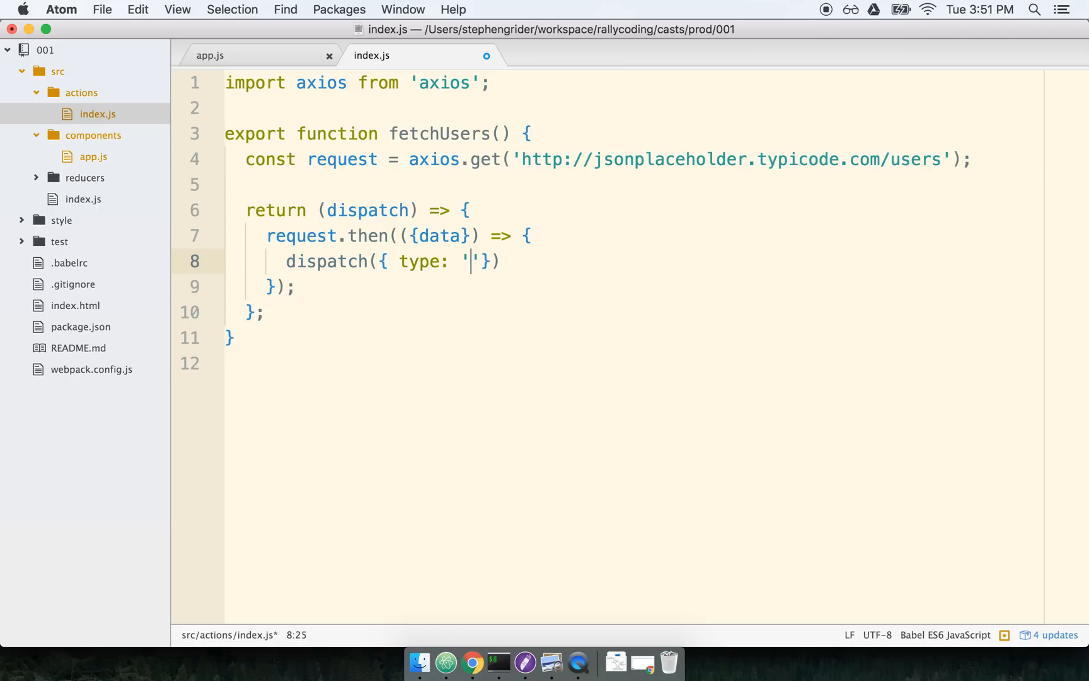
pyautogui.write('FETCH_PROFIL')
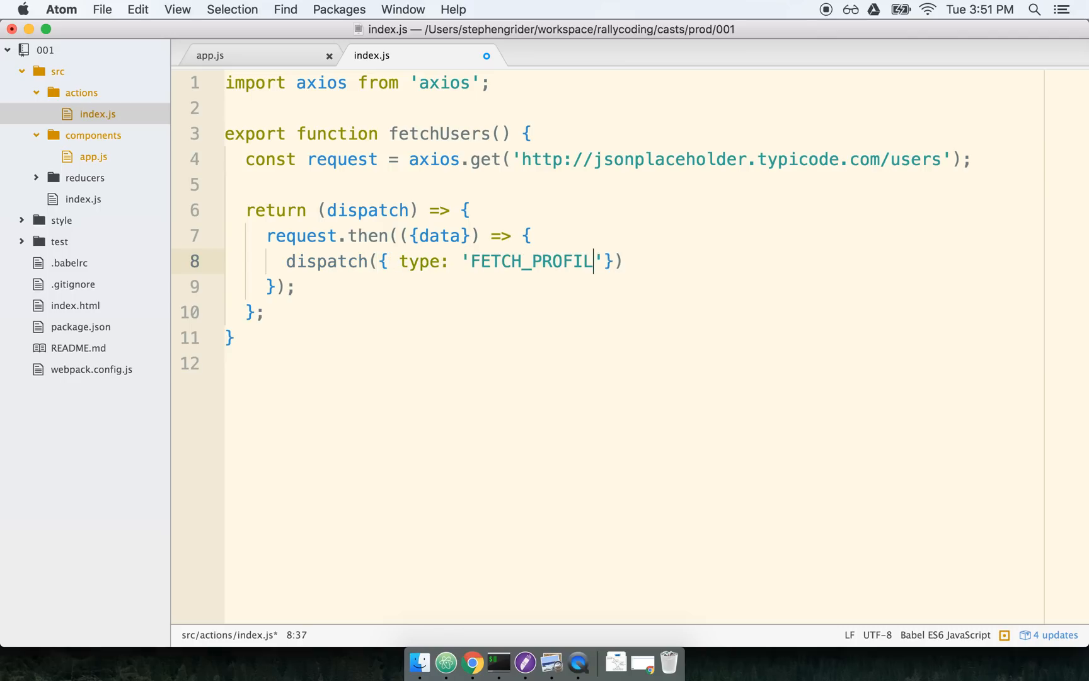
pyautogui.write("ES', payl")
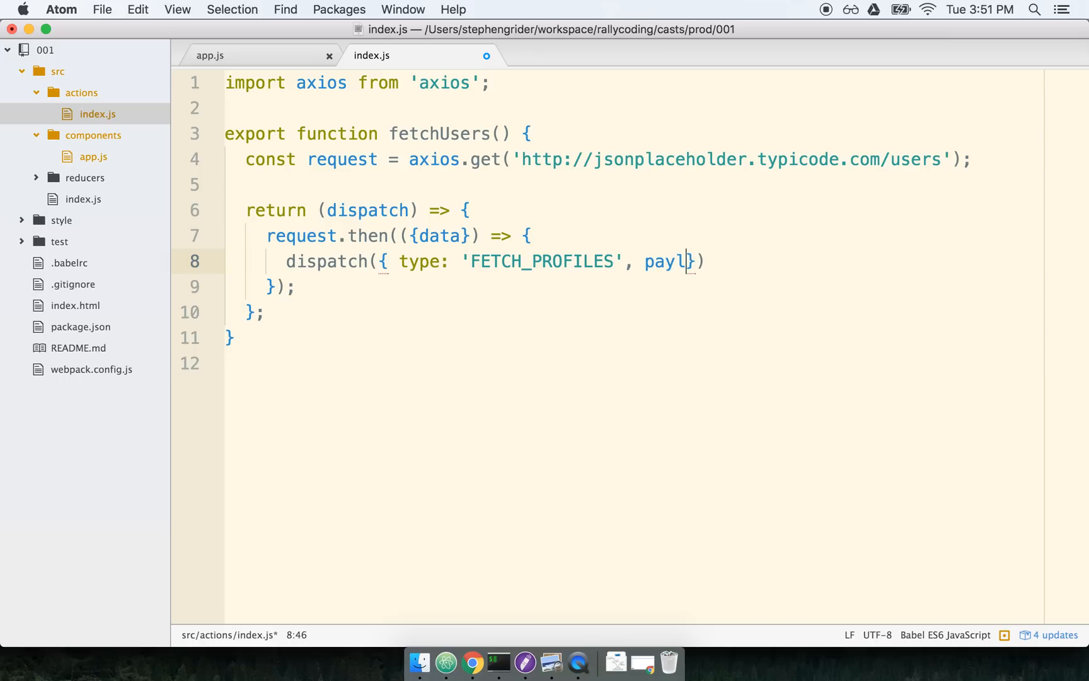
pyautogui.write('oad: data')
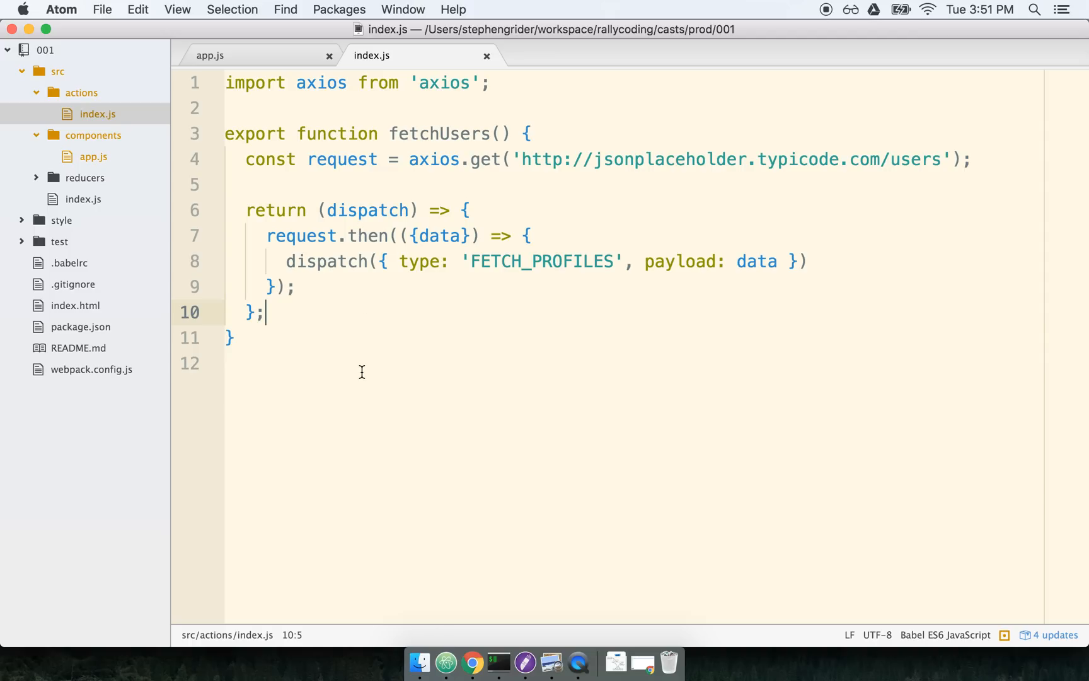
pyautogui.moveTo(403, 244)
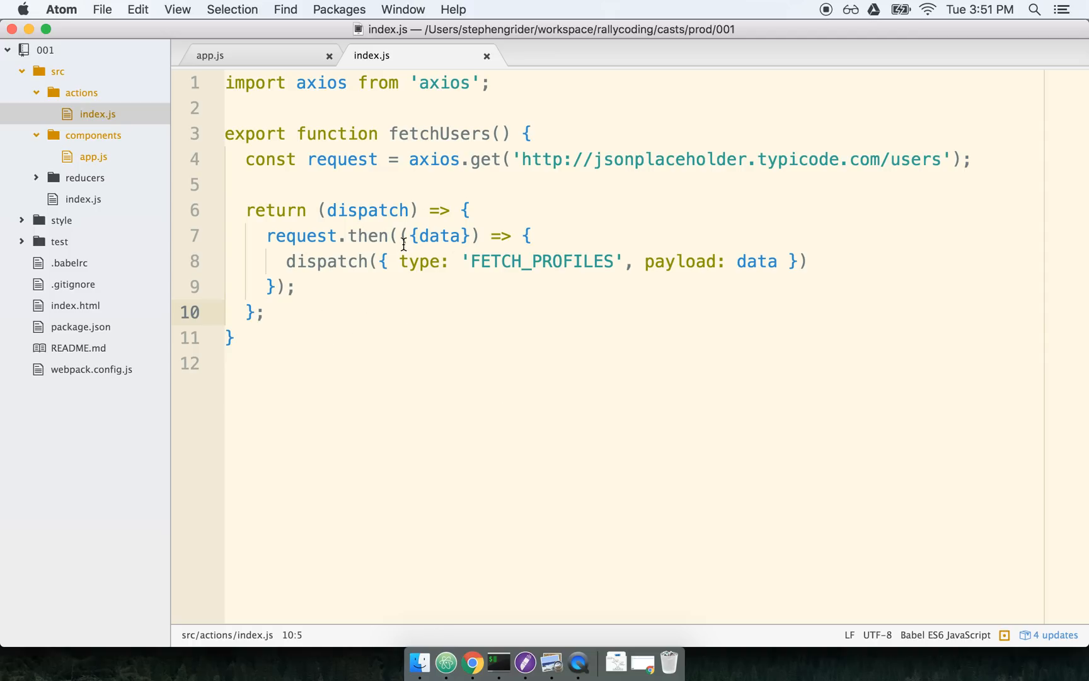
pyautogui.moveTo(472, 663)
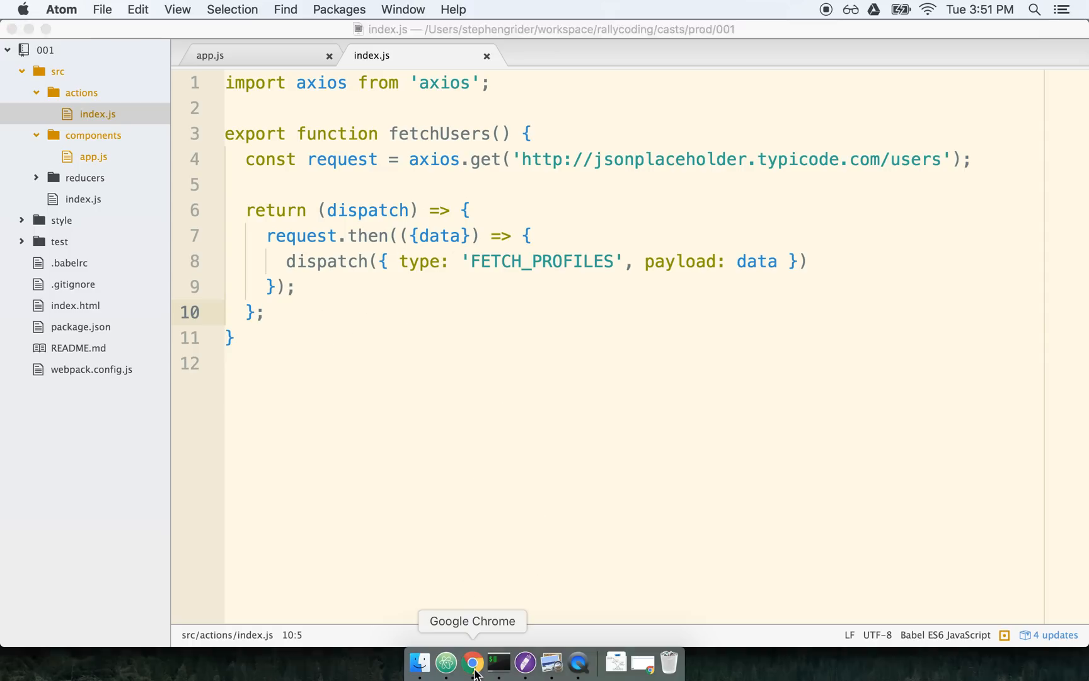
# Step: Switch to Chrome showing the Email Directory list at localhost:8080
pyautogui.click(473, 661)
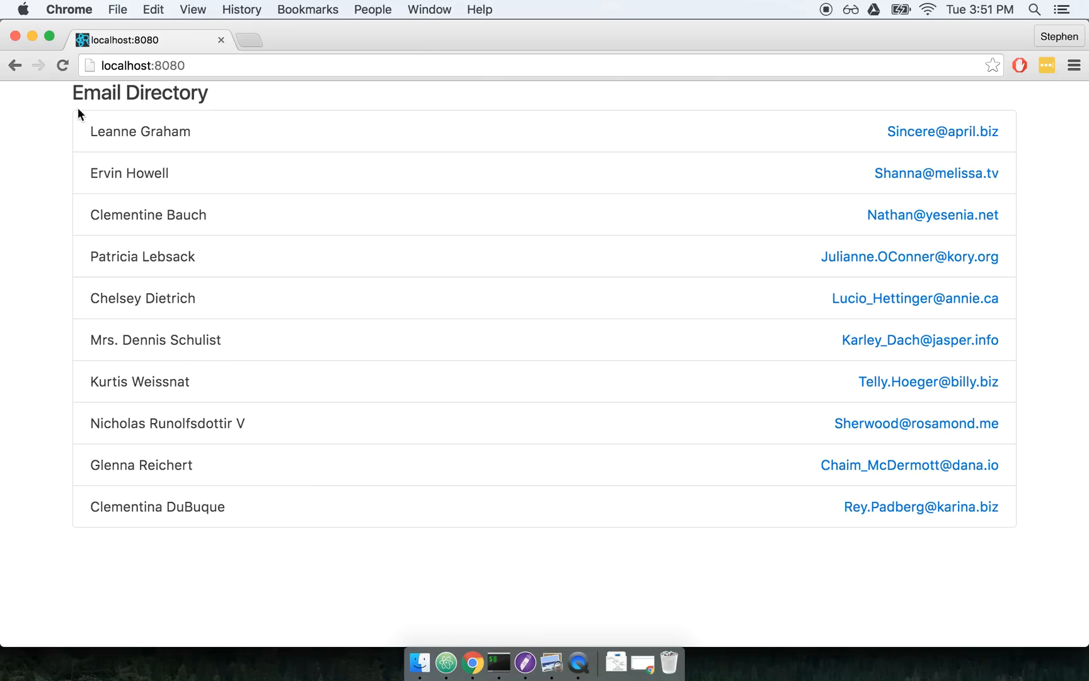
pyautogui.doubleClick(140, 132)
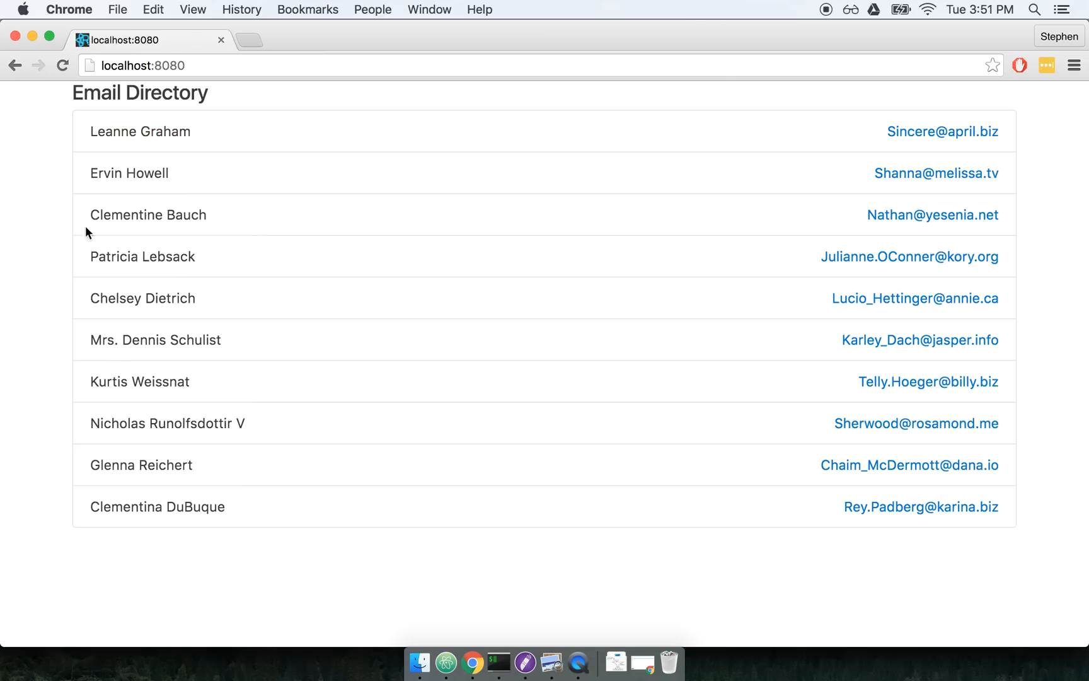
pyautogui.moveTo(177, 116)
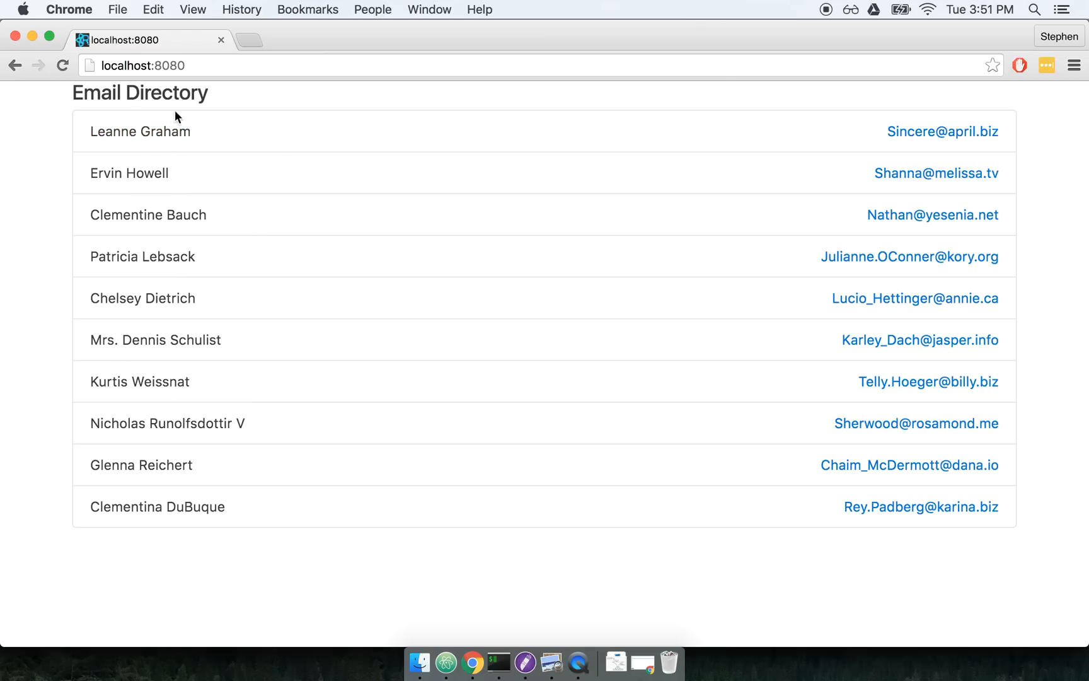
pyautogui.moveTo(766, 458)
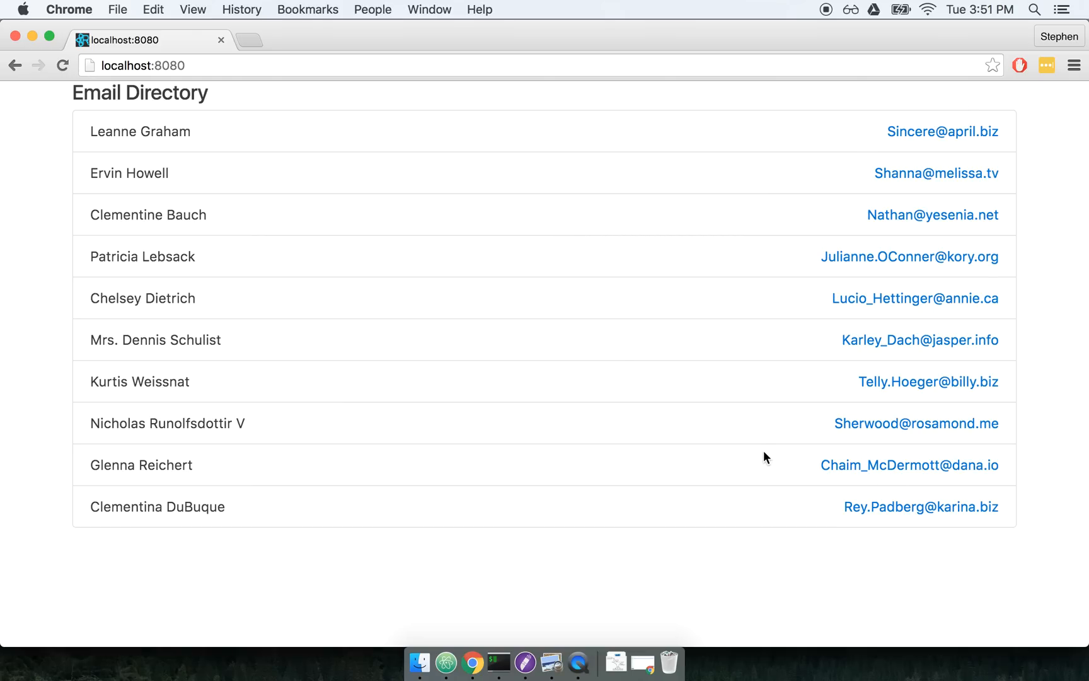
pyautogui.moveTo(361, 227)
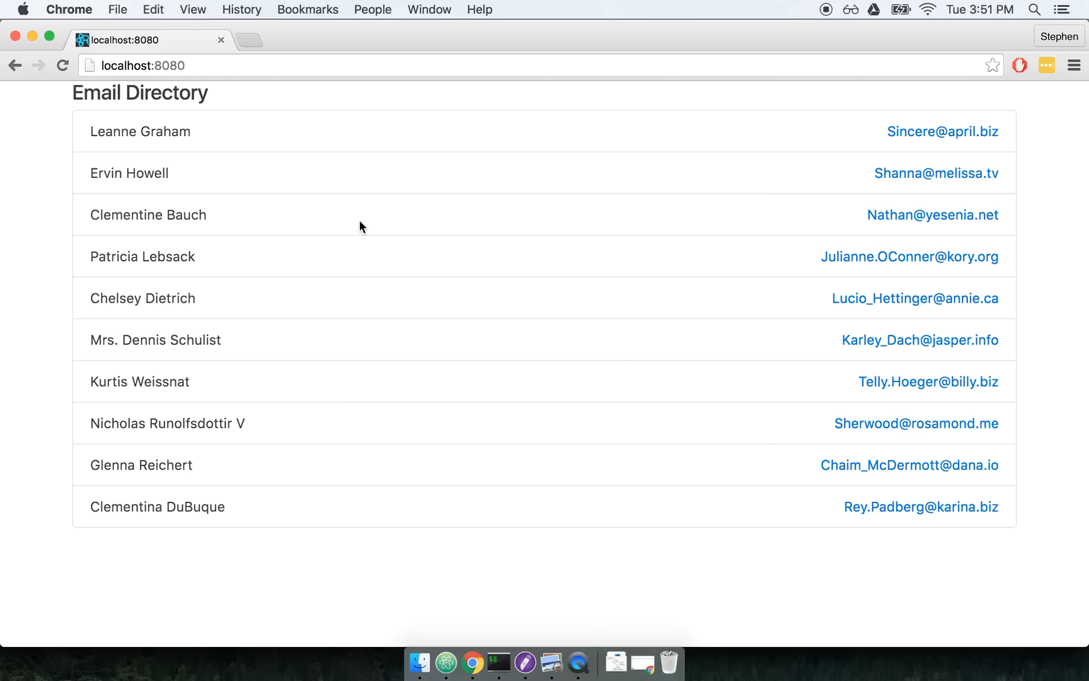
pyautogui.moveTo(436, 272)
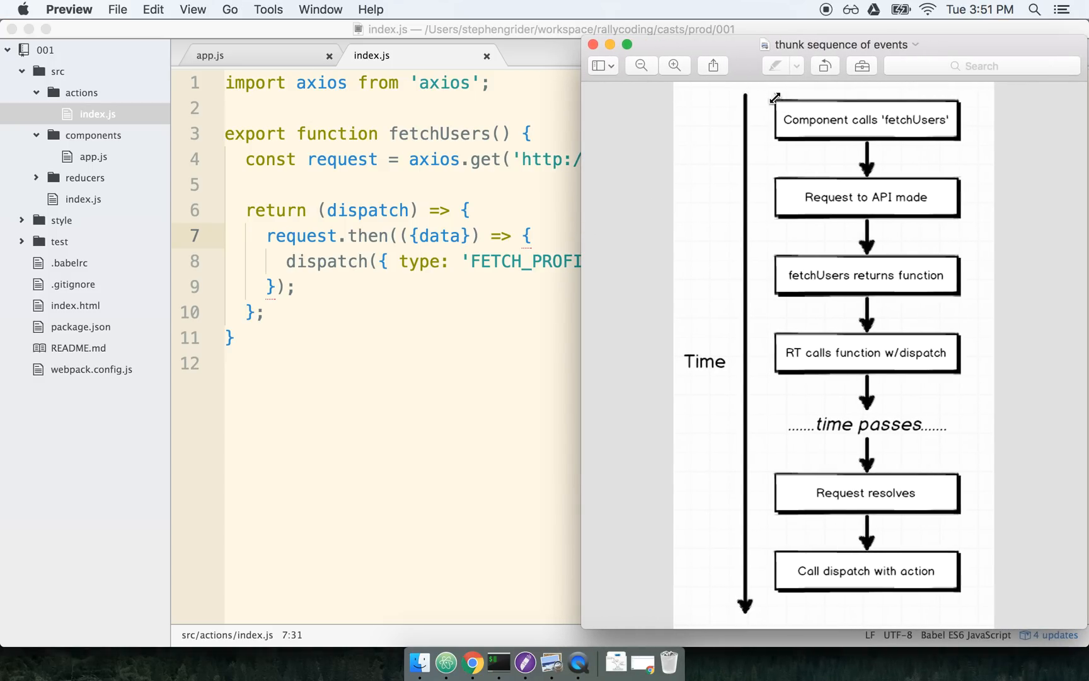
# Step: Match the 'Request to API made' and 'fetchUsers returns function' steps to the app.js and index.js code
pyautogui.click(867, 119)
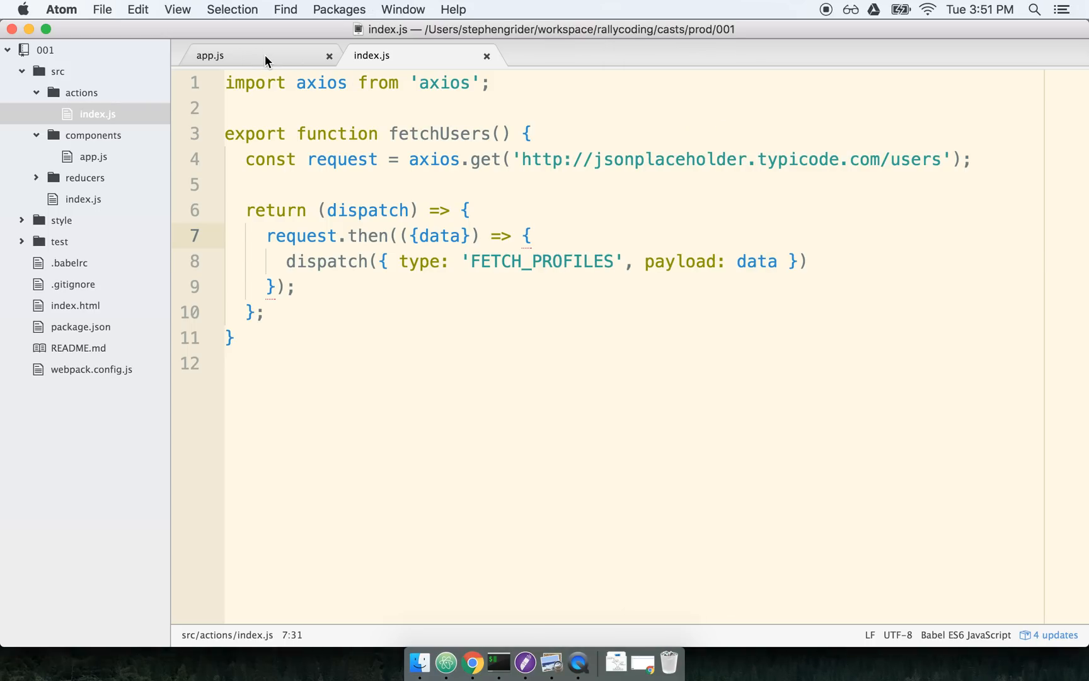
pyautogui.click(211, 55)
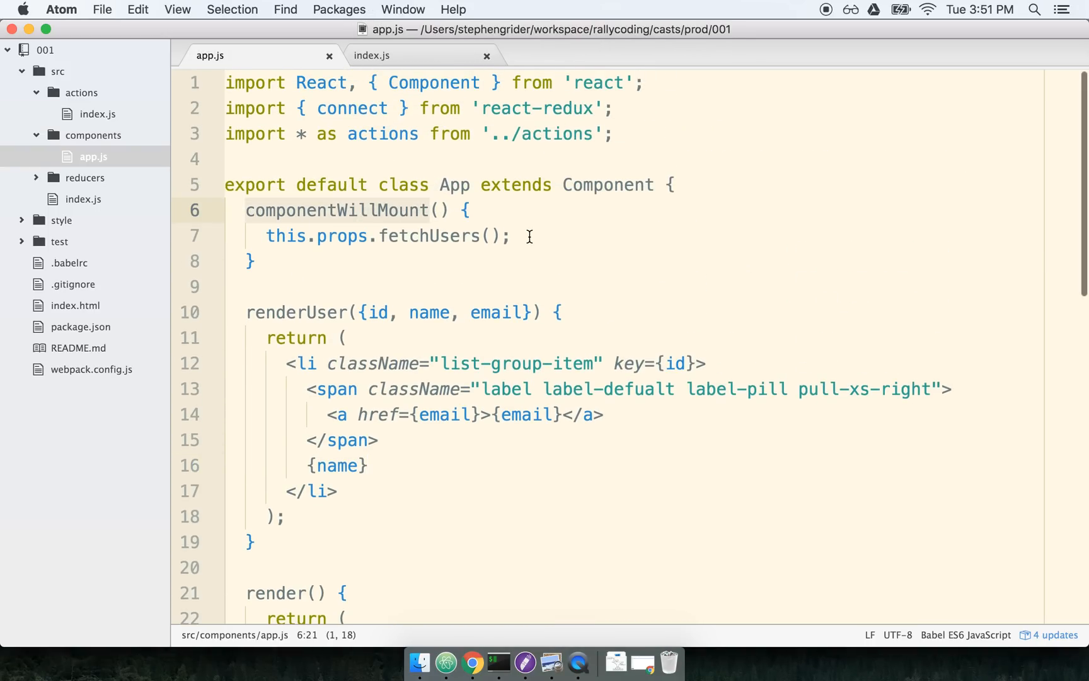
pyautogui.click(401, 236)
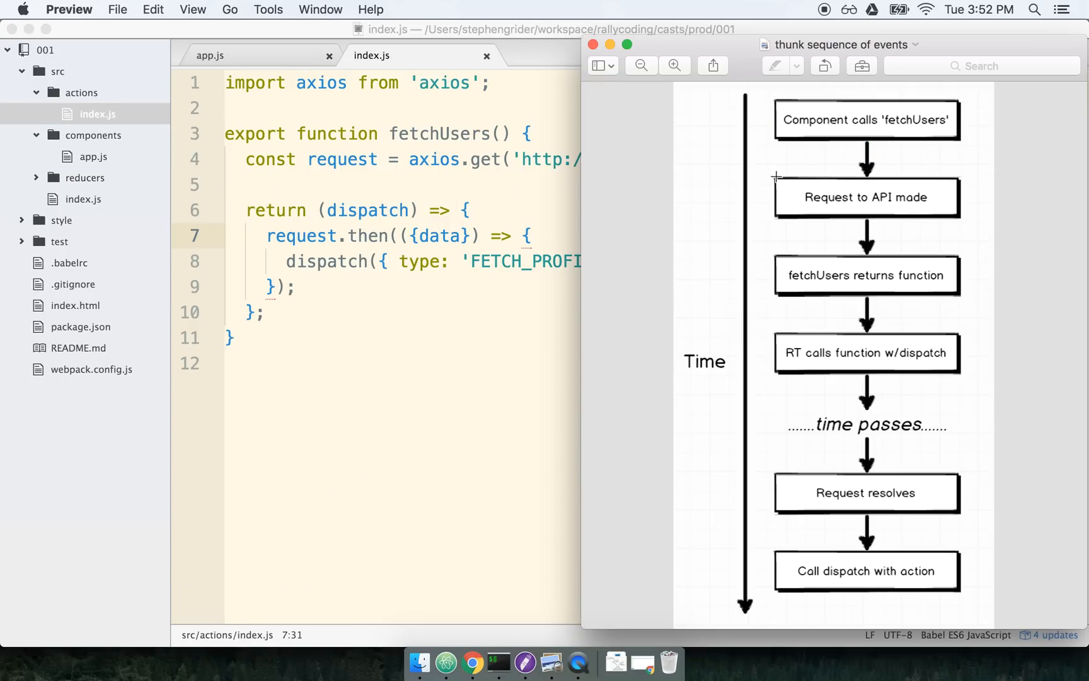
pyautogui.click(867, 196)
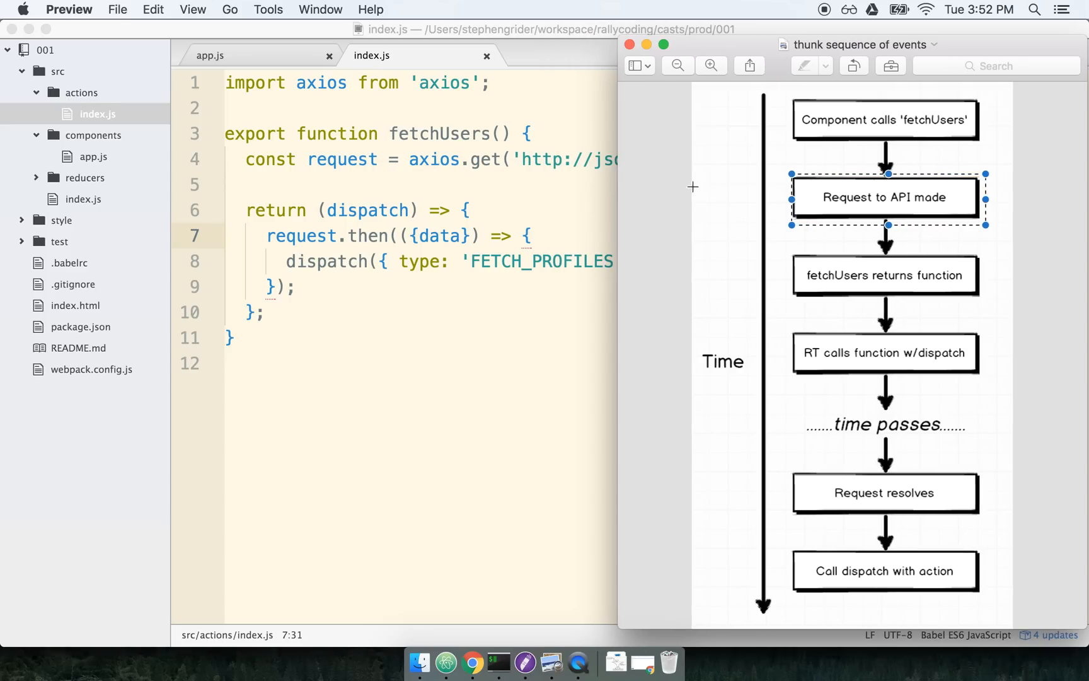
pyautogui.moveTo(487, 210)
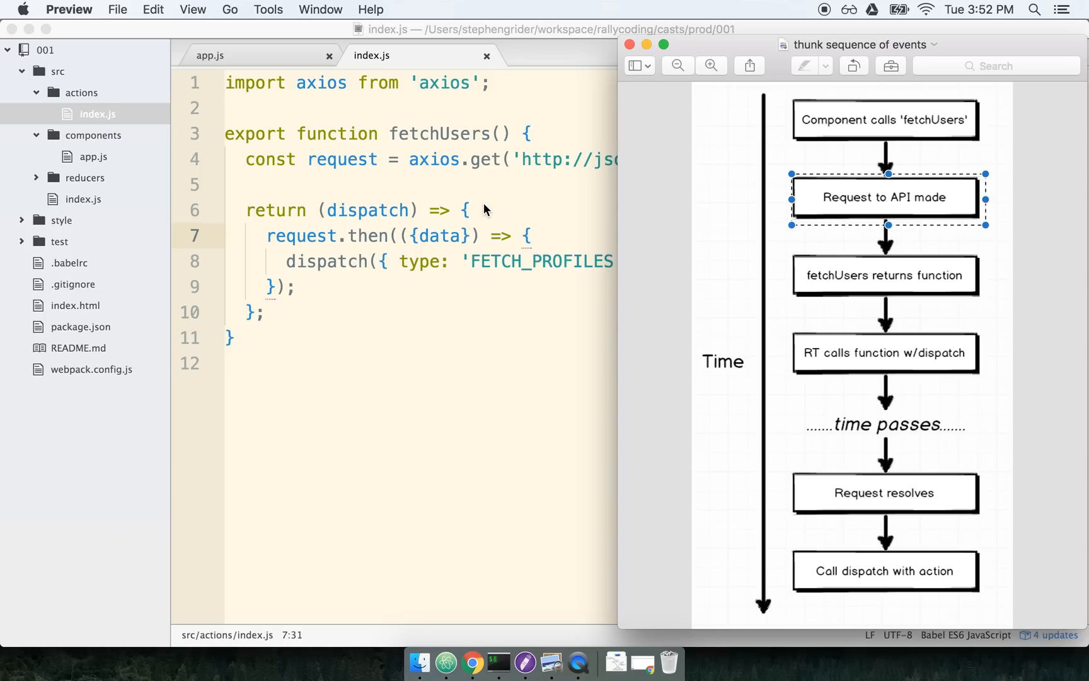
pyautogui.moveTo(779, 245)
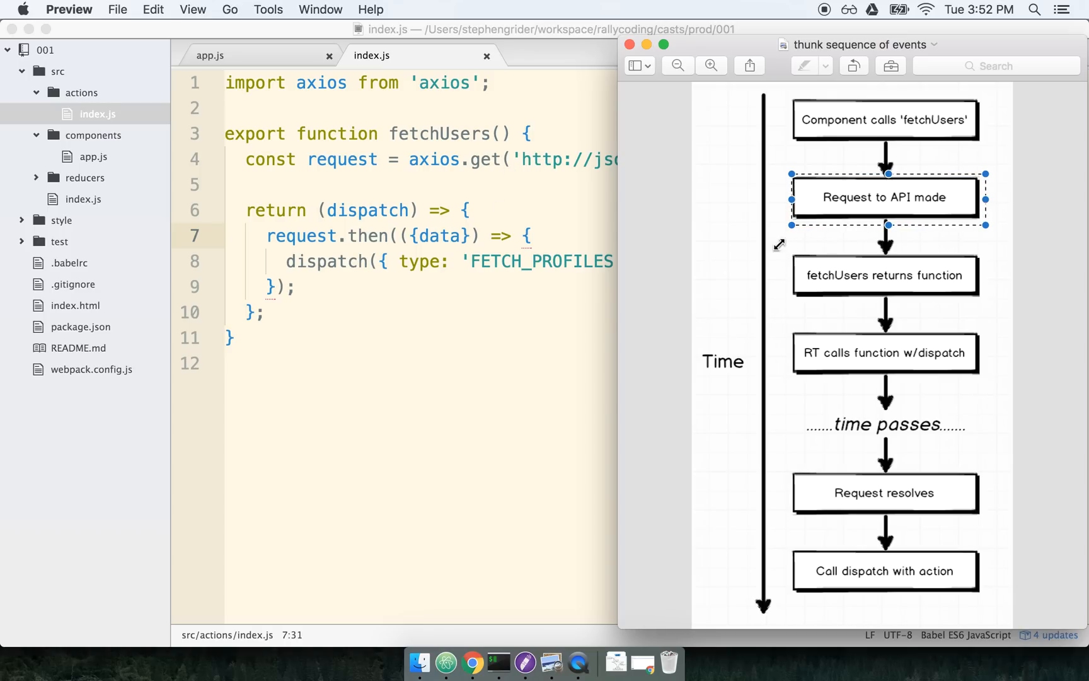
pyautogui.click(886, 275)
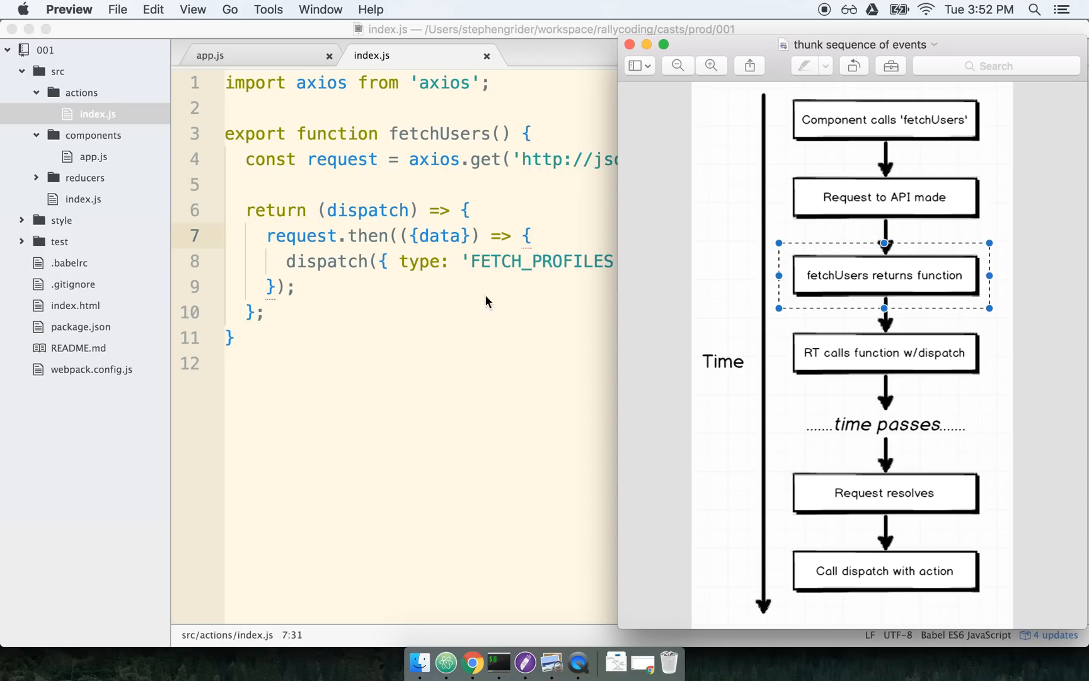
pyautogui.moveTo(879, 280)
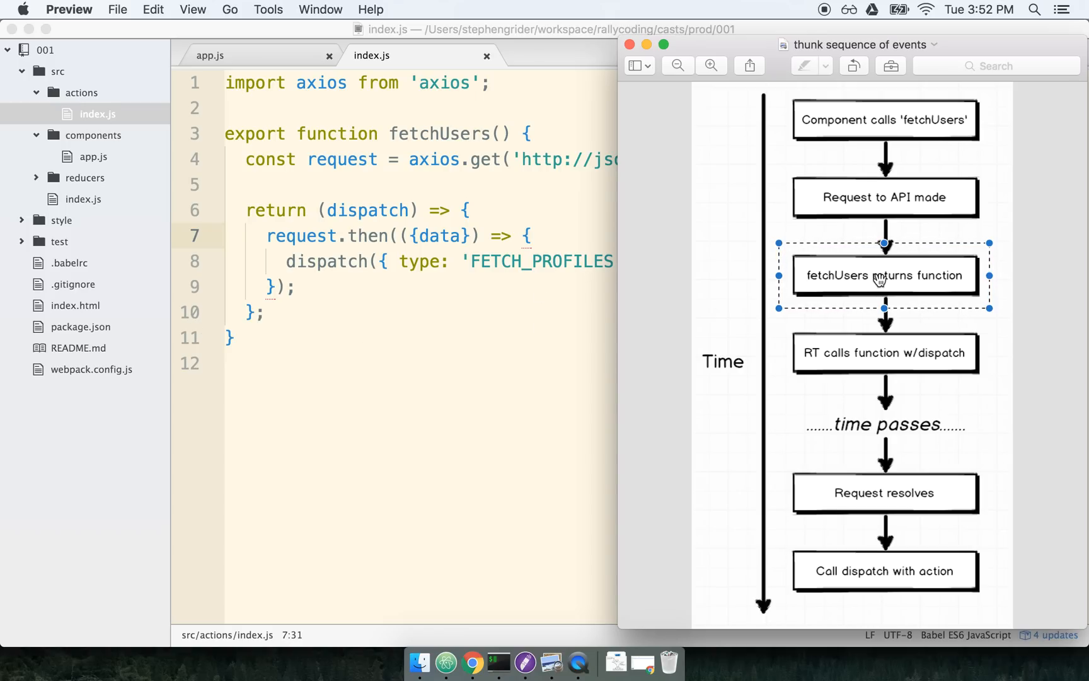
pyautogui.moveTo(237, 297)
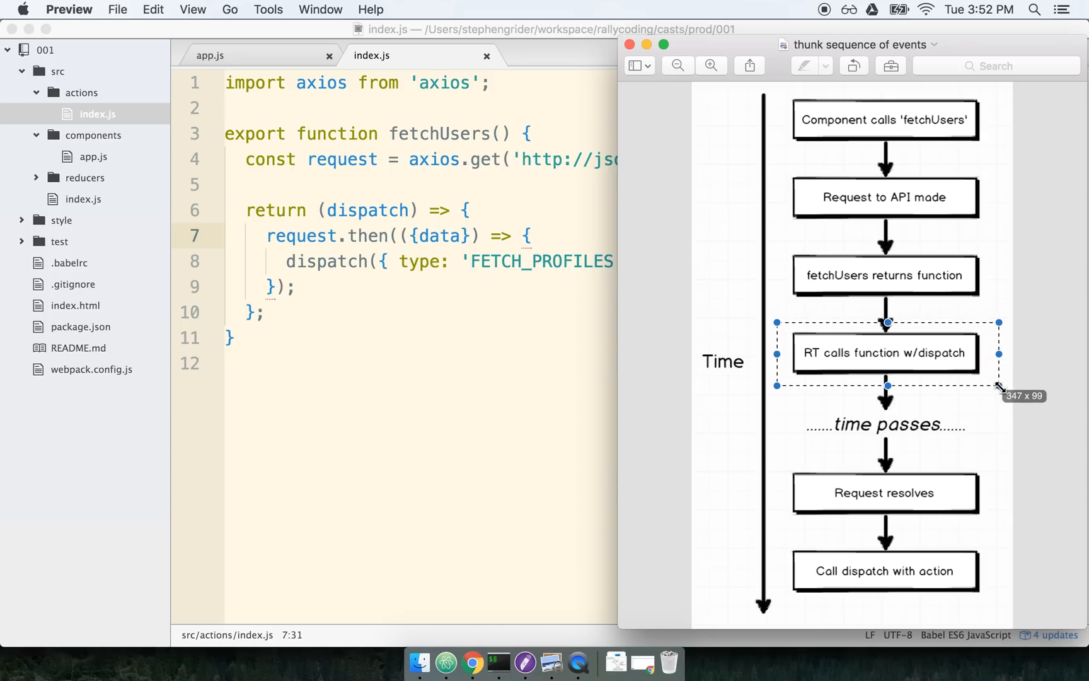
pyautogui.moveTo(361, 256)
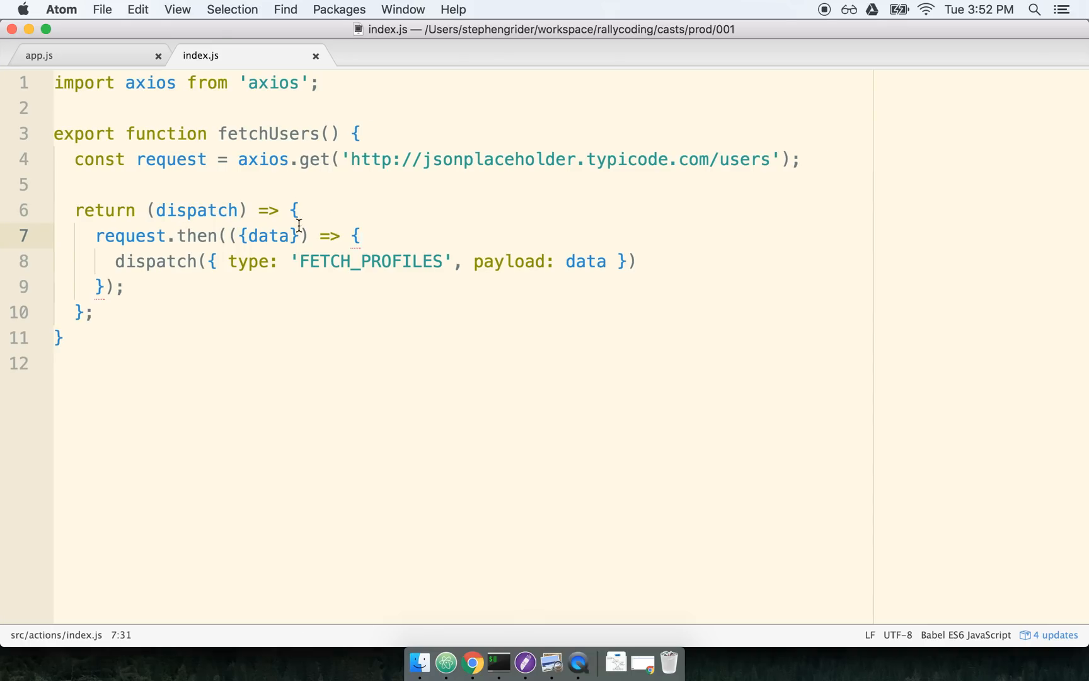
pyautogui.moveTo(552, 661)
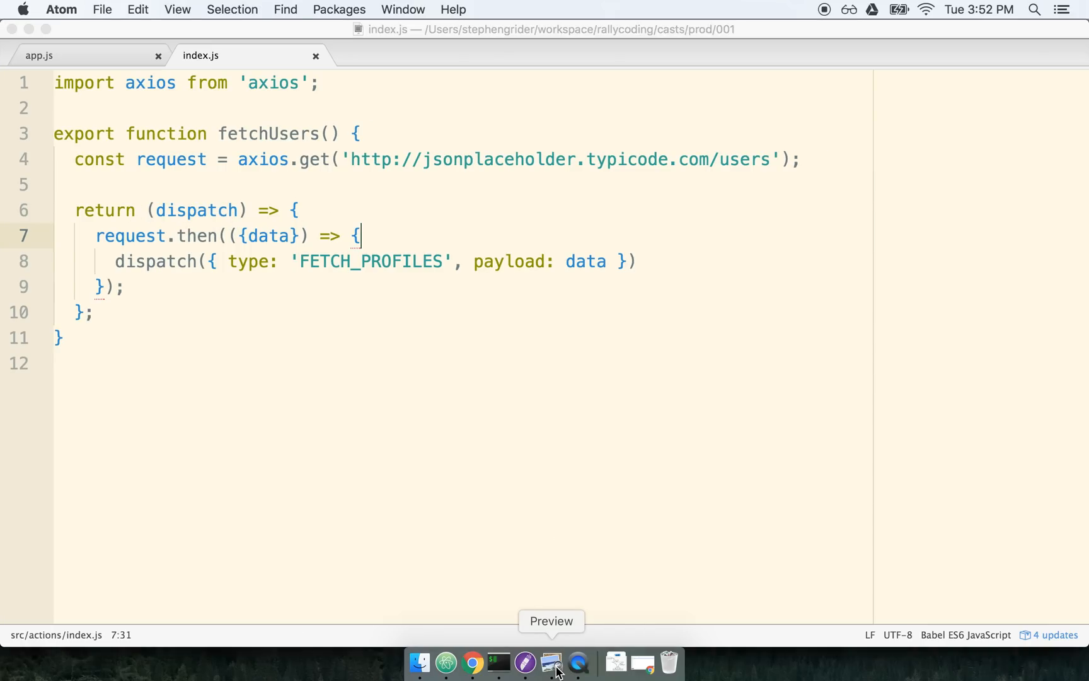
# Step: Walk the diagram's 'time passes' and 'Request resolves' steps back to the dispatch call
pyautogui.click(552, 661)
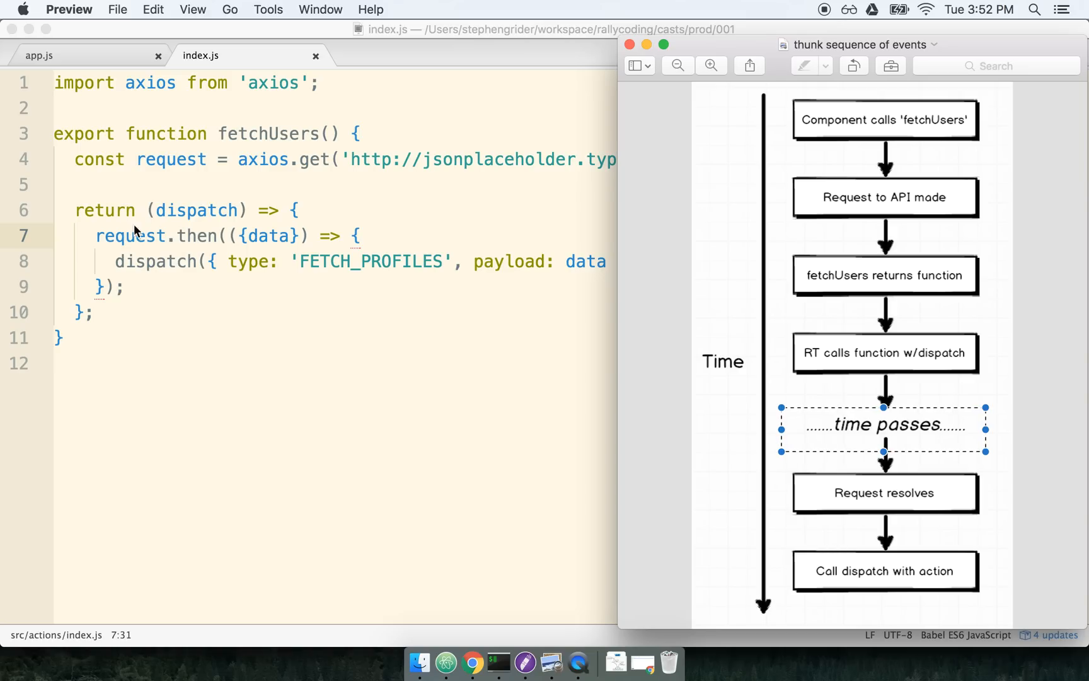
pyautogui.moveTo(150, 232)
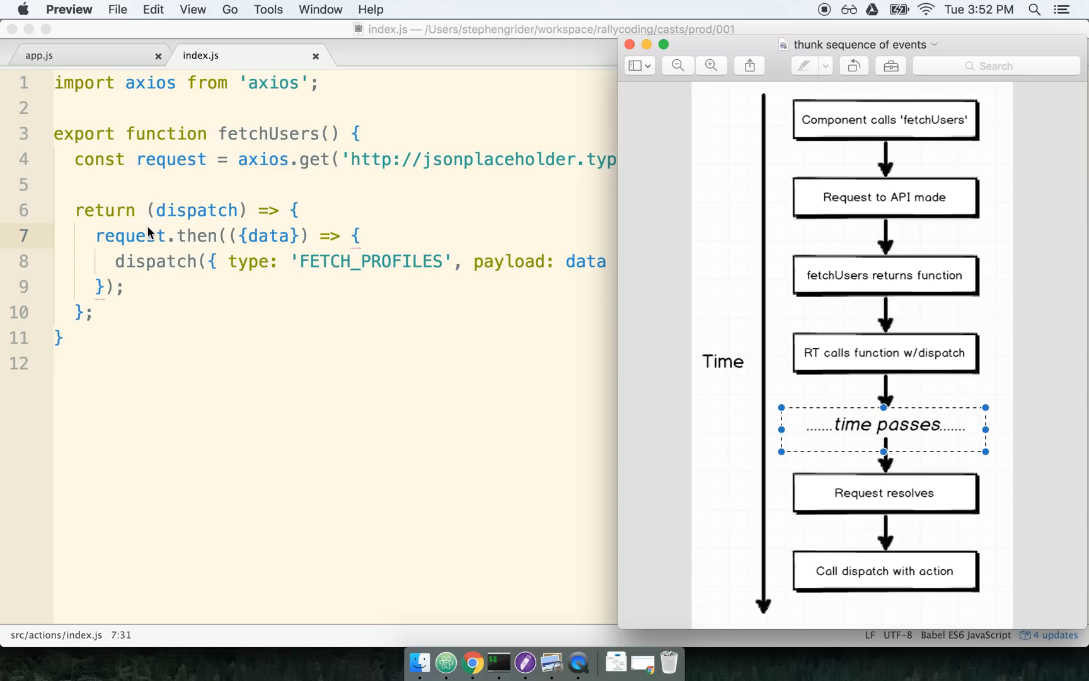
pyautogui.click(800, 472)
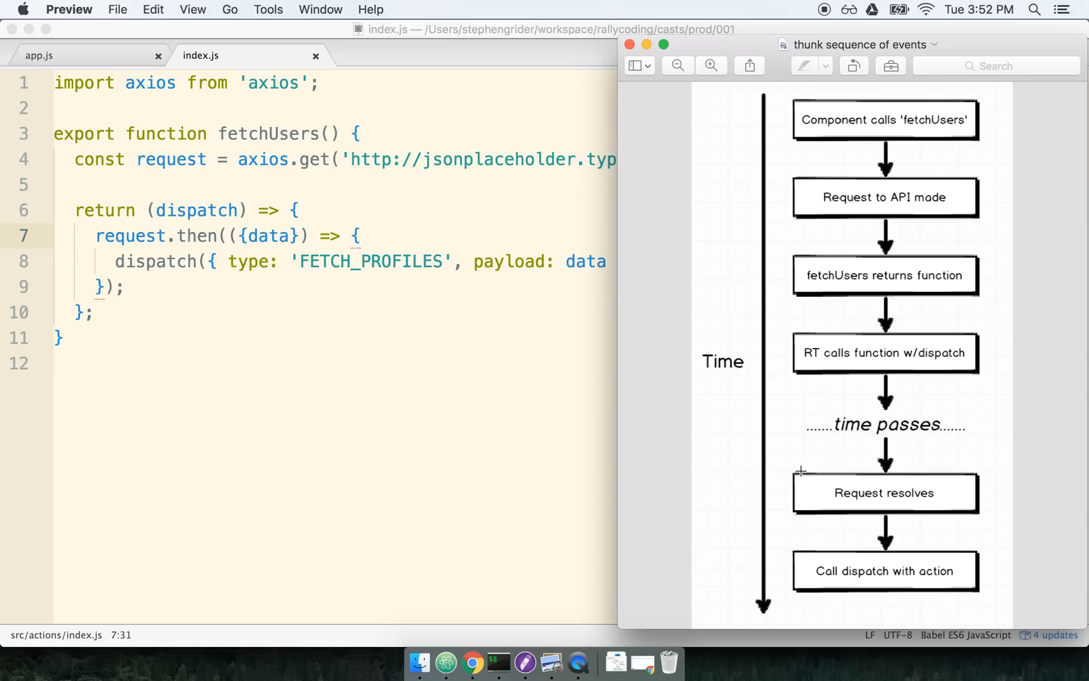
pyautogui.click(887, 493)
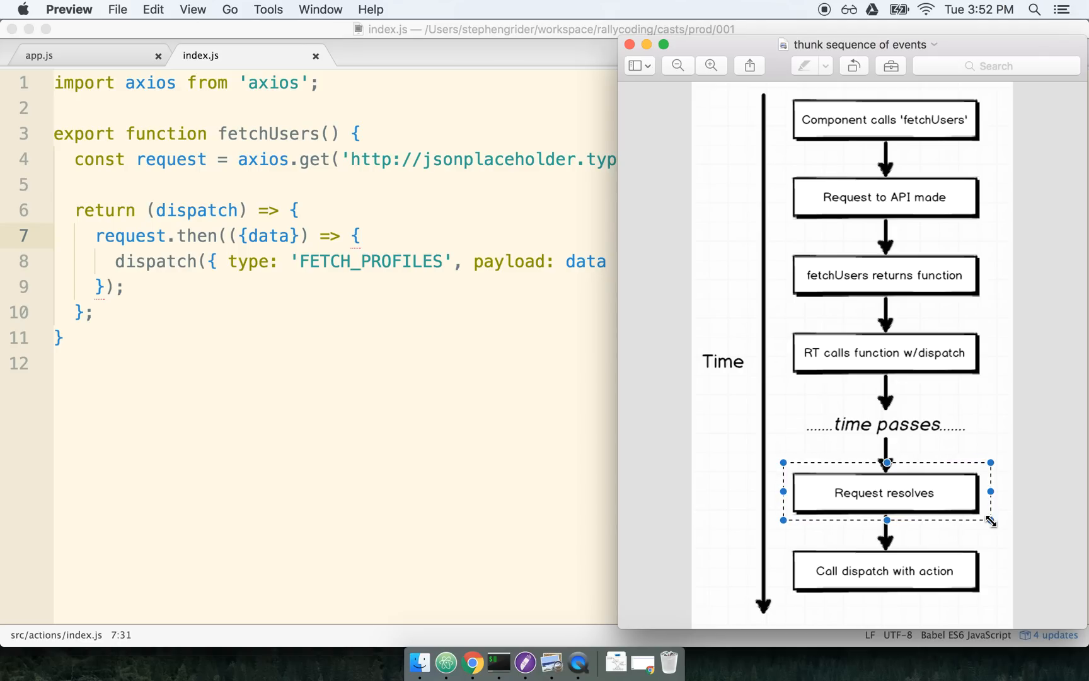
pyautogui.moveTo(783, 569)
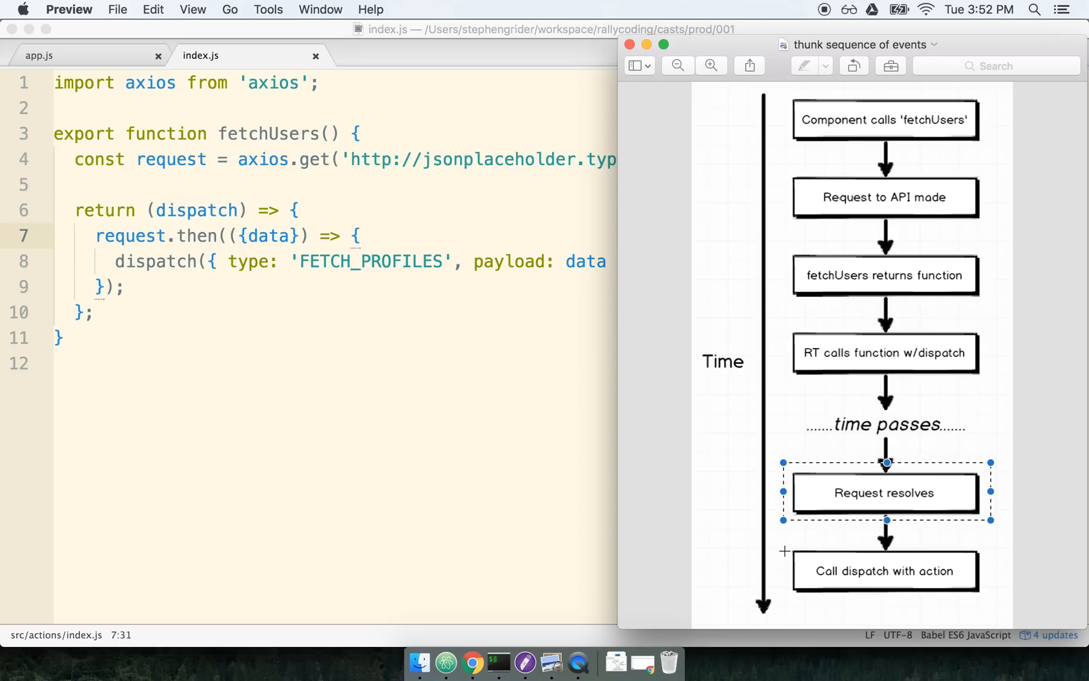
pyautogui.click(885, 571)
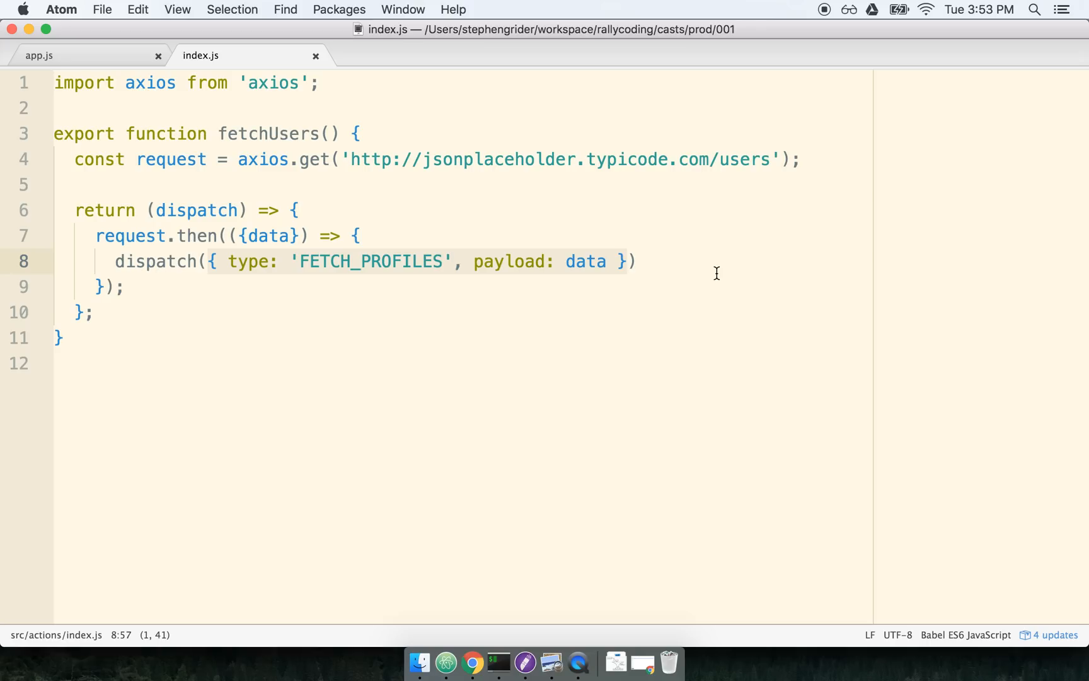
pyautogui.click(492, 286)
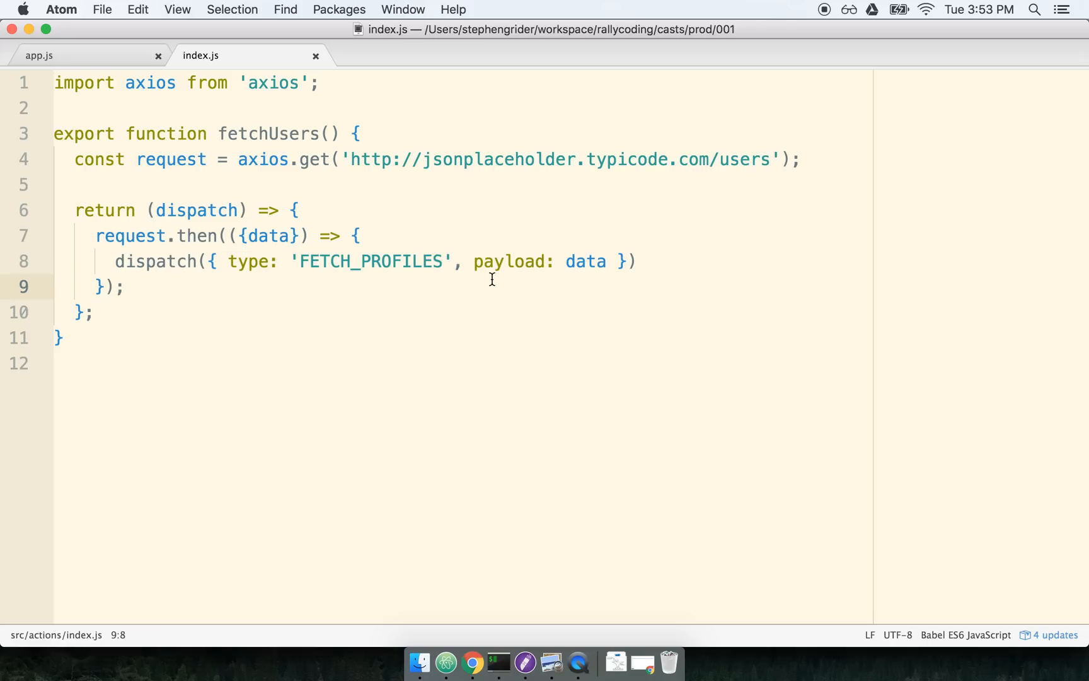
pyautogui.click(123, 287)
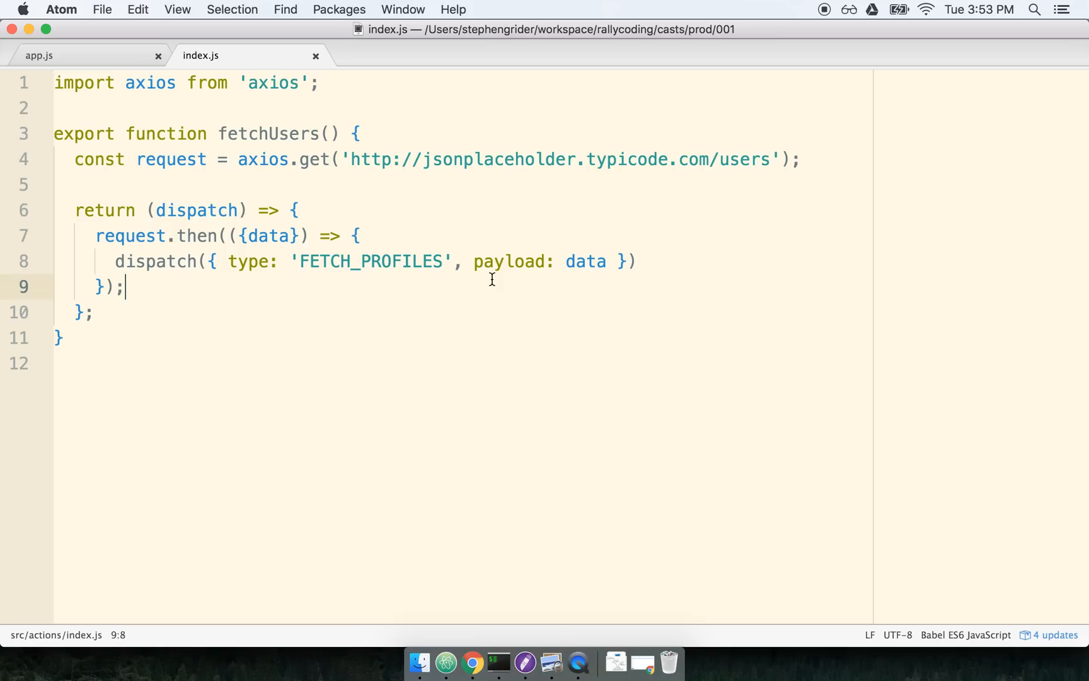